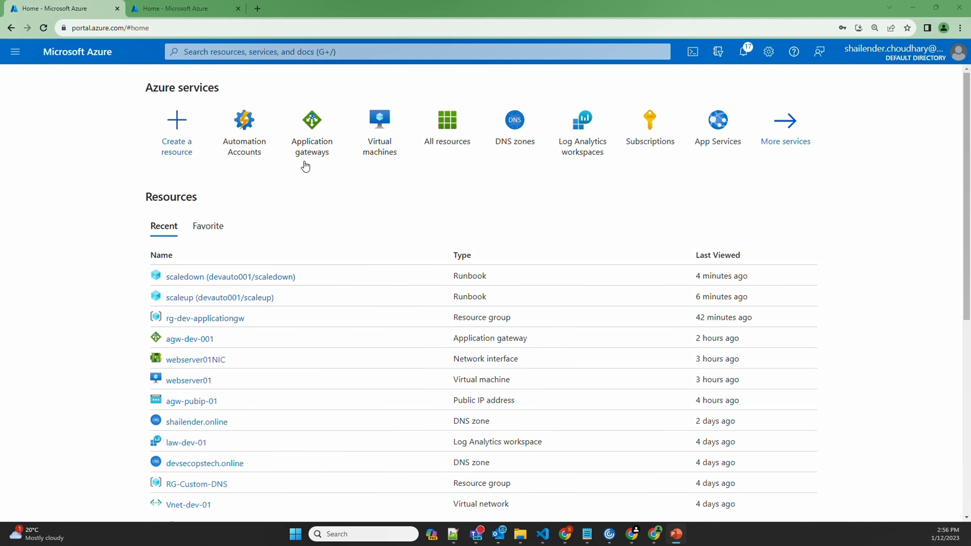
Open agw-dev-001's Configuration, showing Standard V2 tier with autoscale from 2 to 10 instances.
left_click(311, 131)
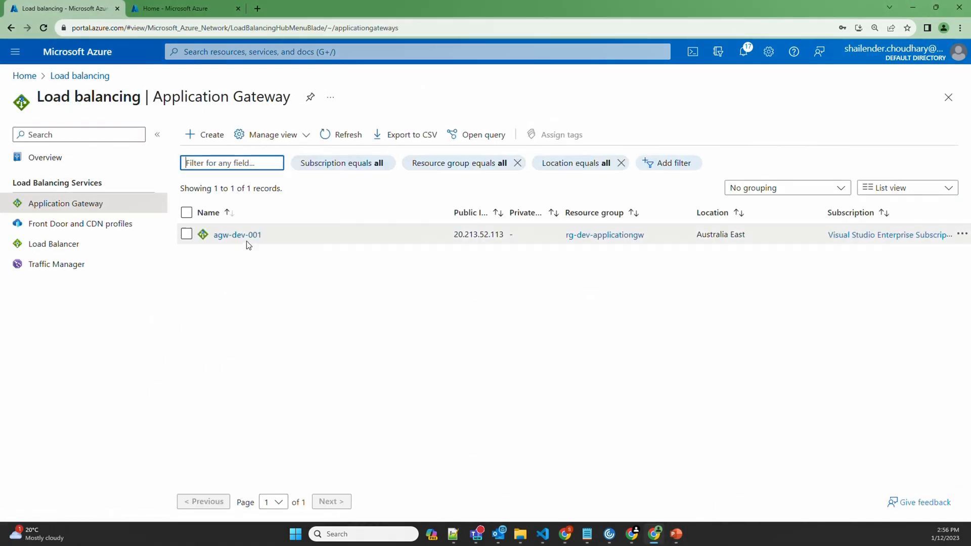
left_click(237, 234)
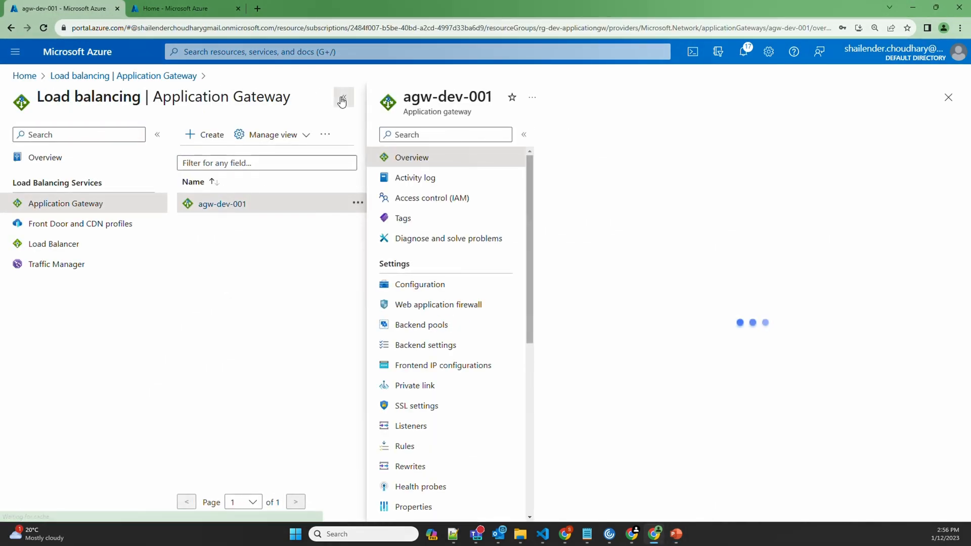
left_click(420, 285)
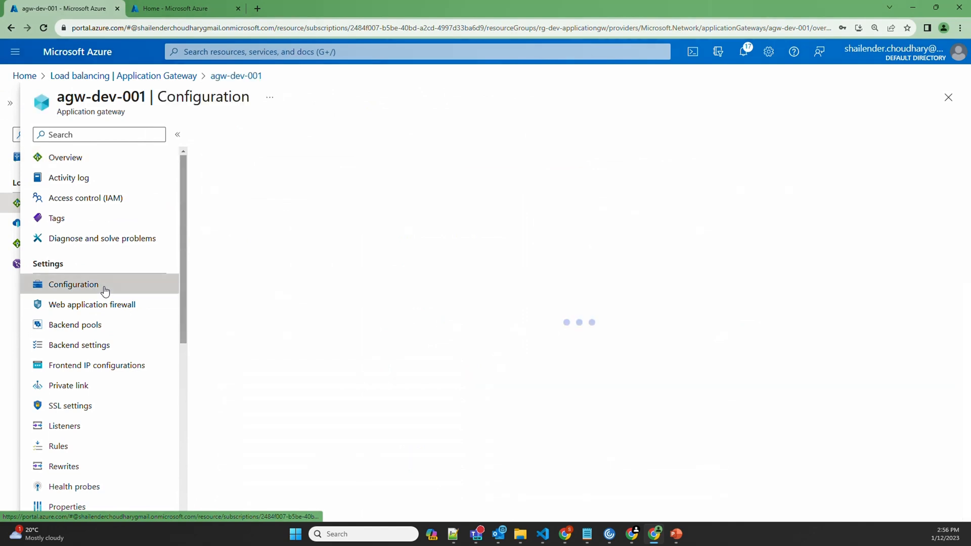
left_click(73, 284)
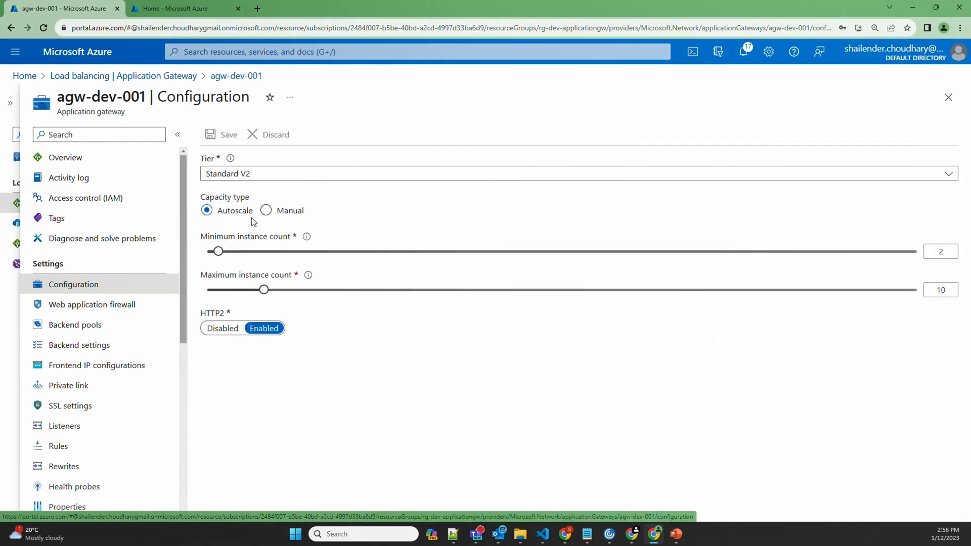
mouse_move(278, 243)
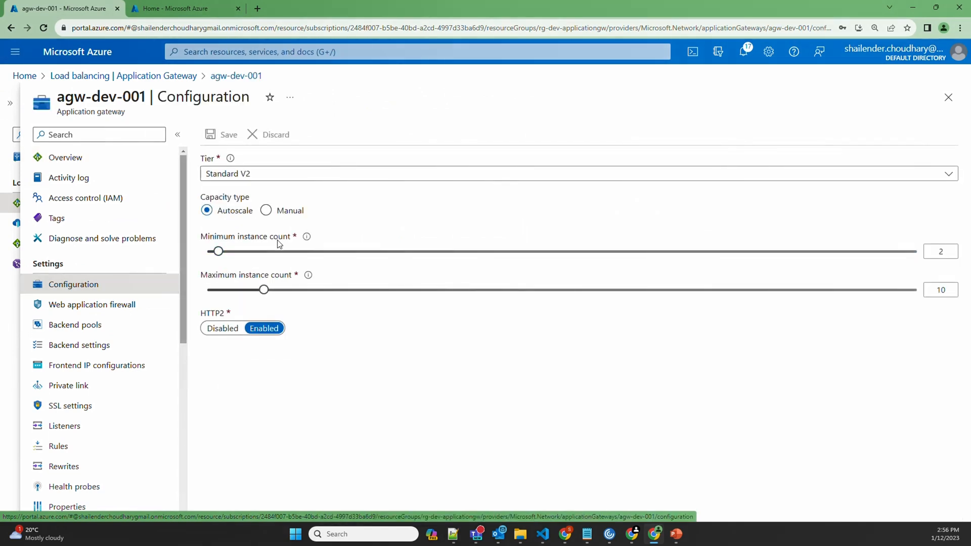
mouse_move(275, 303)
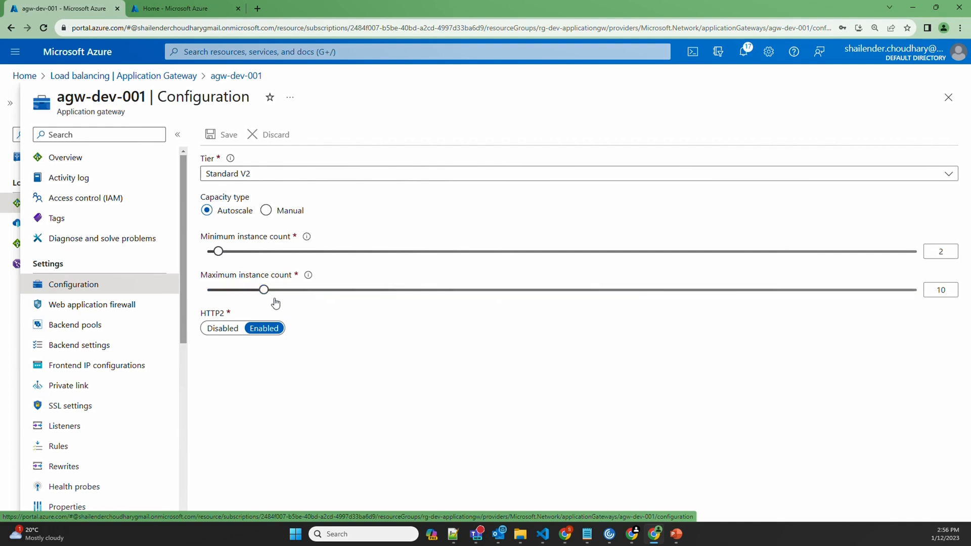
mouse_move(870, 339)
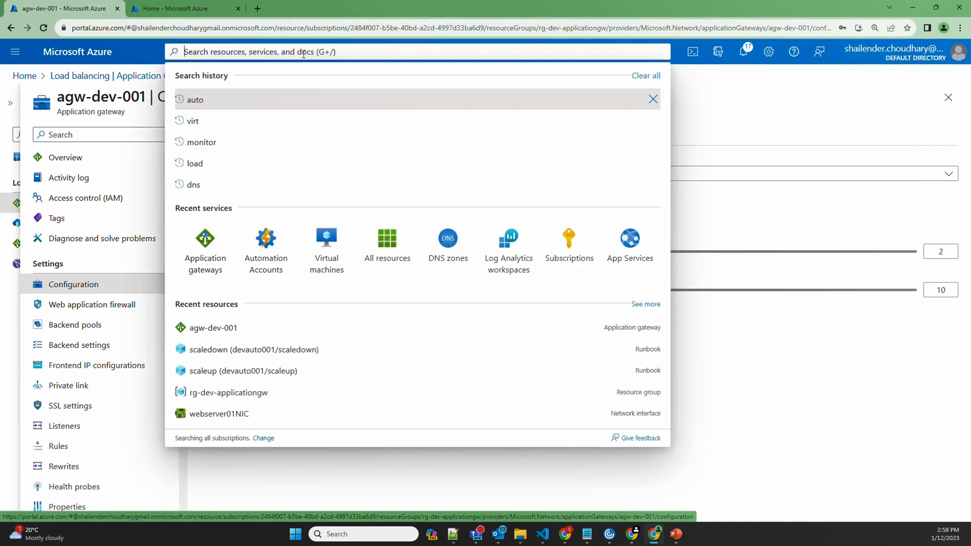
Create automation account devauto001 in rg-dev-applicationgw, Australia East, via Review + Create.
left_click(265, 242)
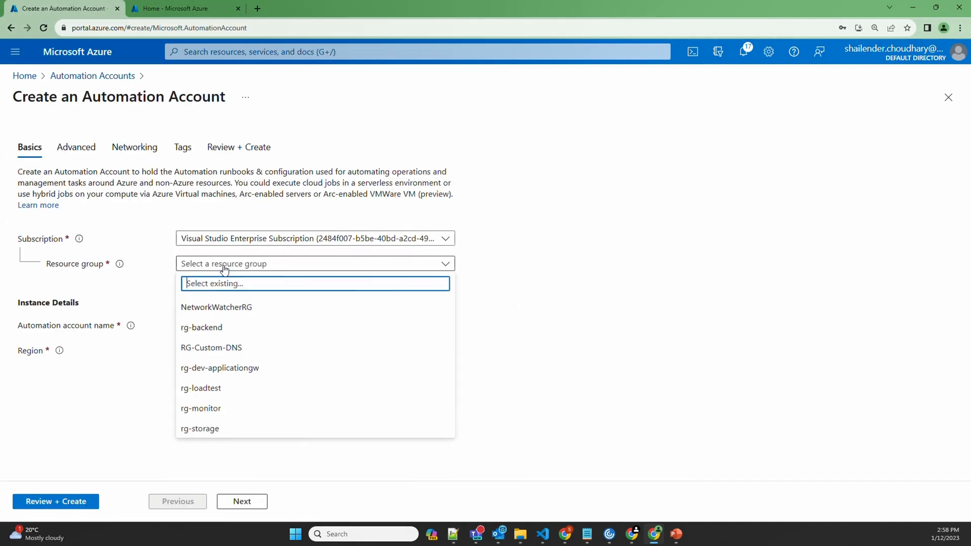
mouse_move(220, 368)
type("dev")
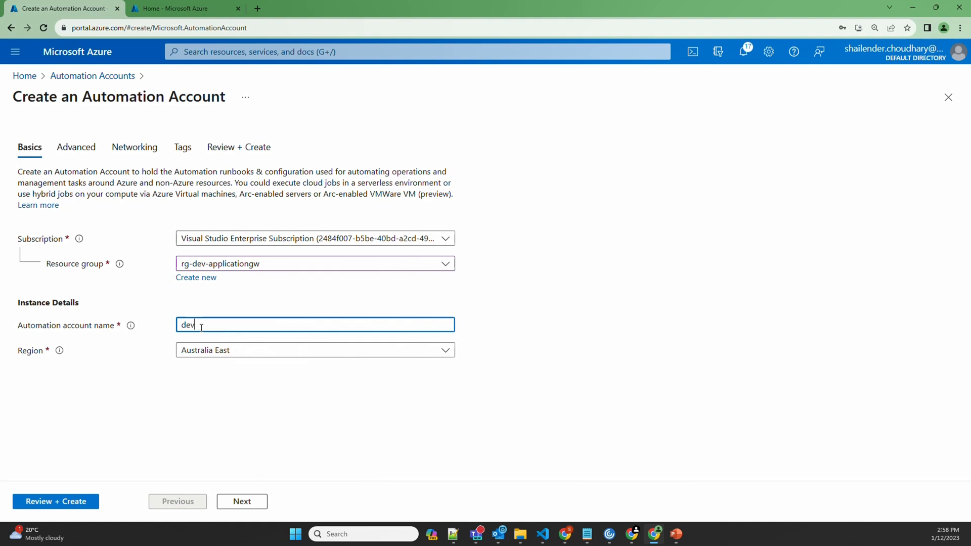
type("auto001")
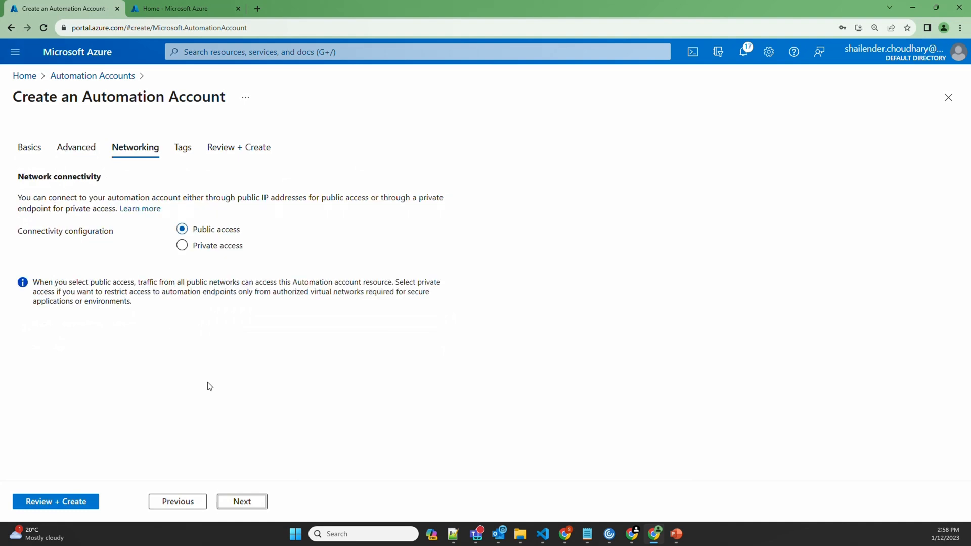
left_click(242, 501)
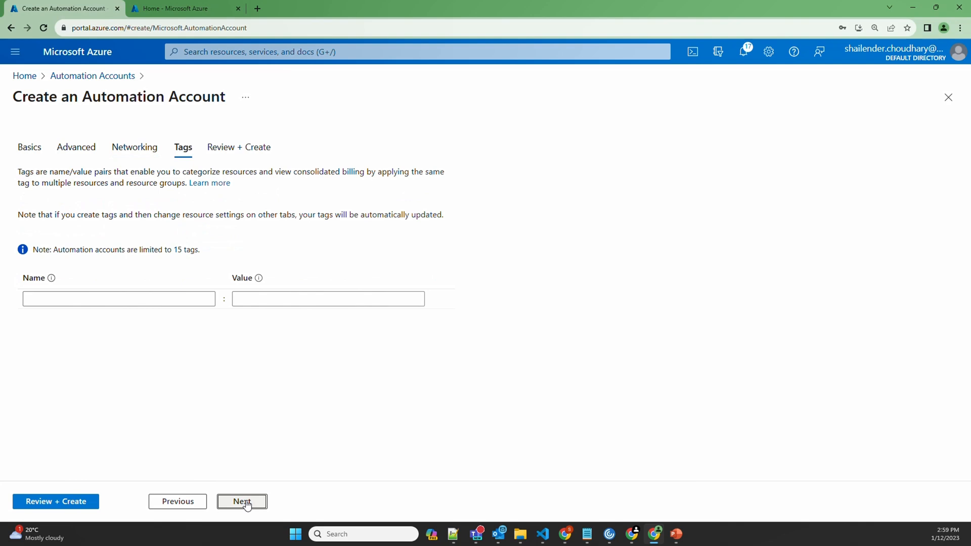
left_click(241, 502)
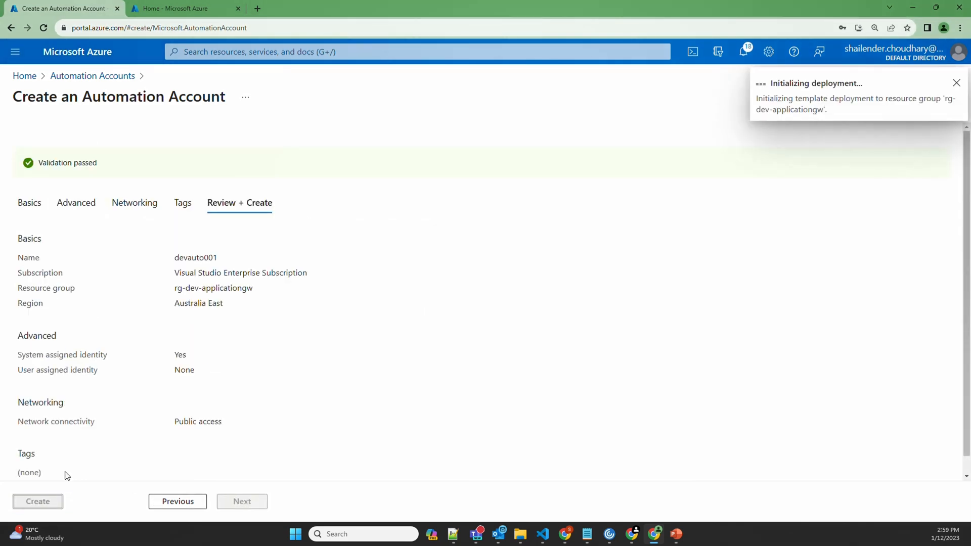
left_click(38, 501)
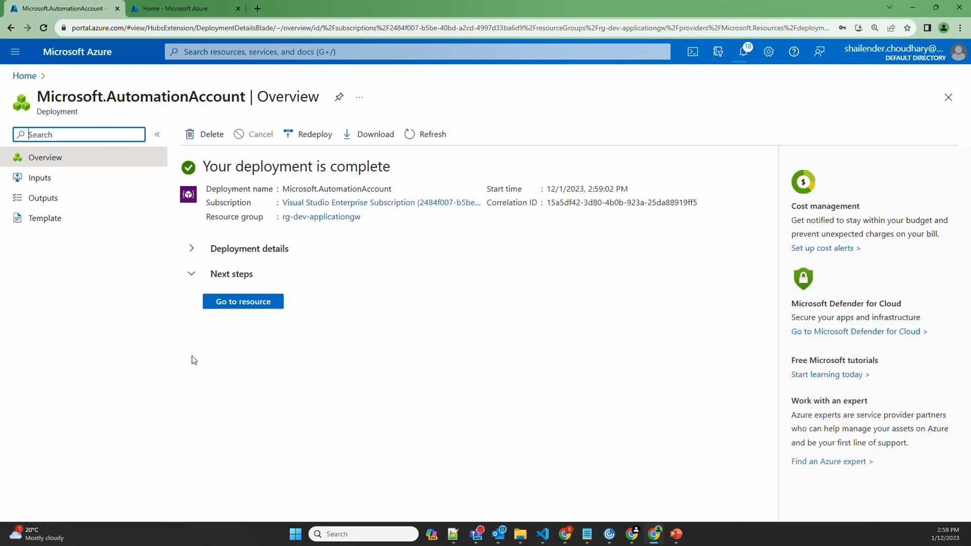
Go to devauto001 and reach its Identity page showing the system-assigned identity on.
left_click(243, 301)
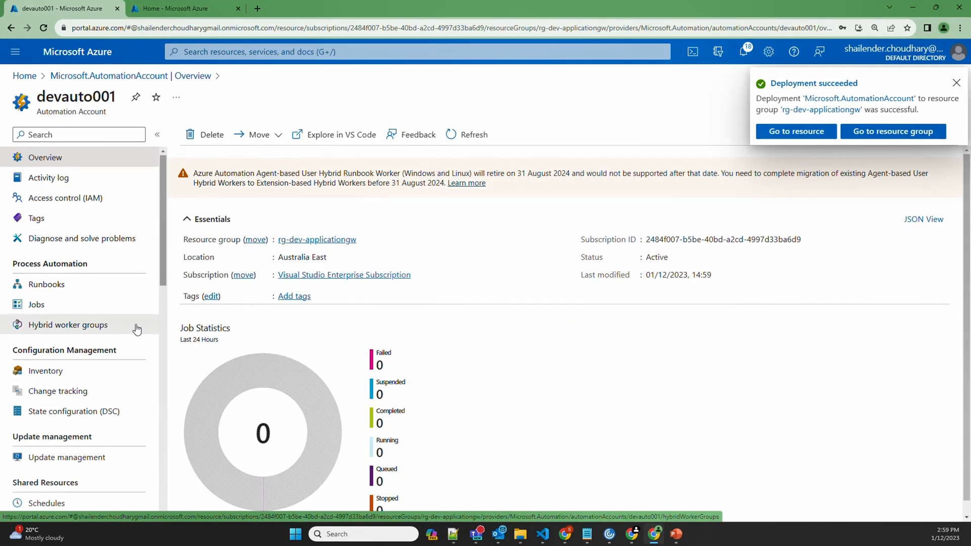
left_click(955, 83)
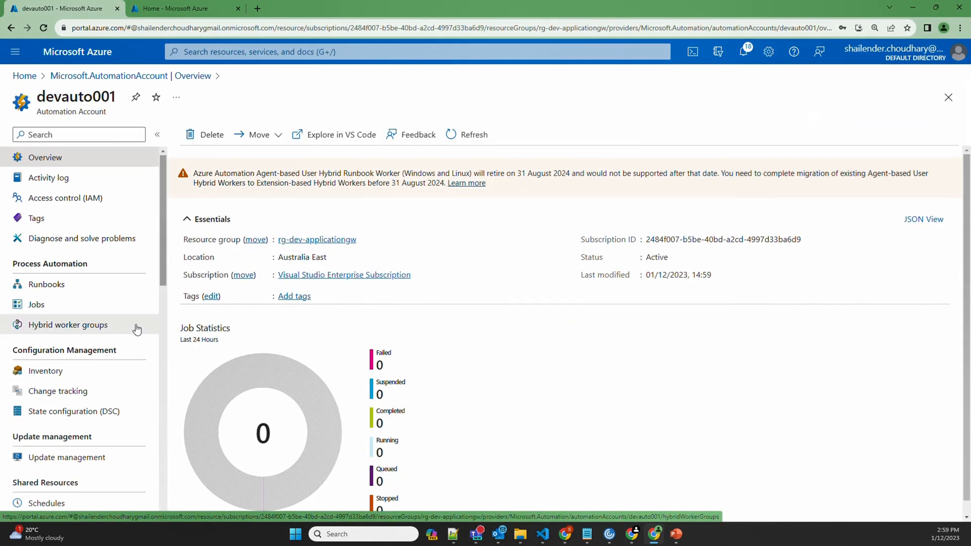
scroll("down", 3)
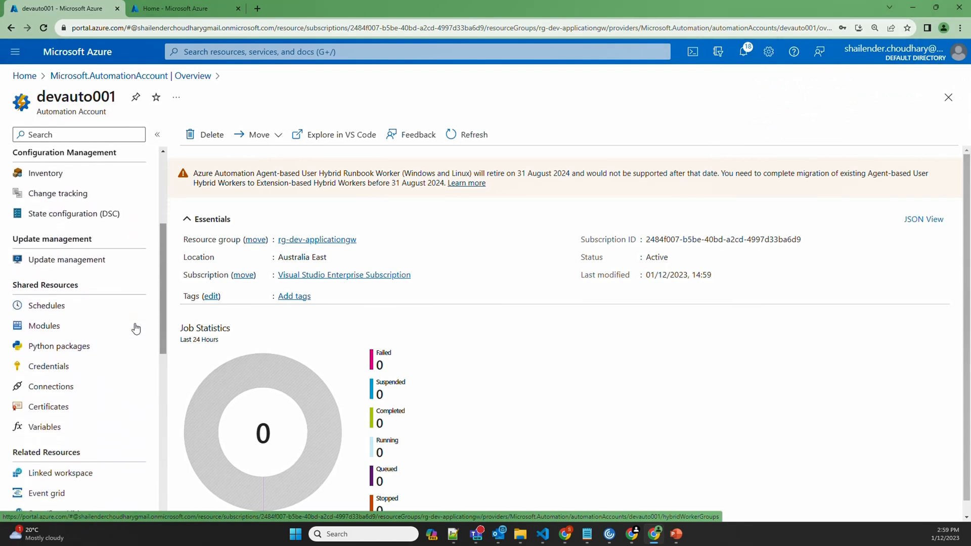
scroll("down", 3)
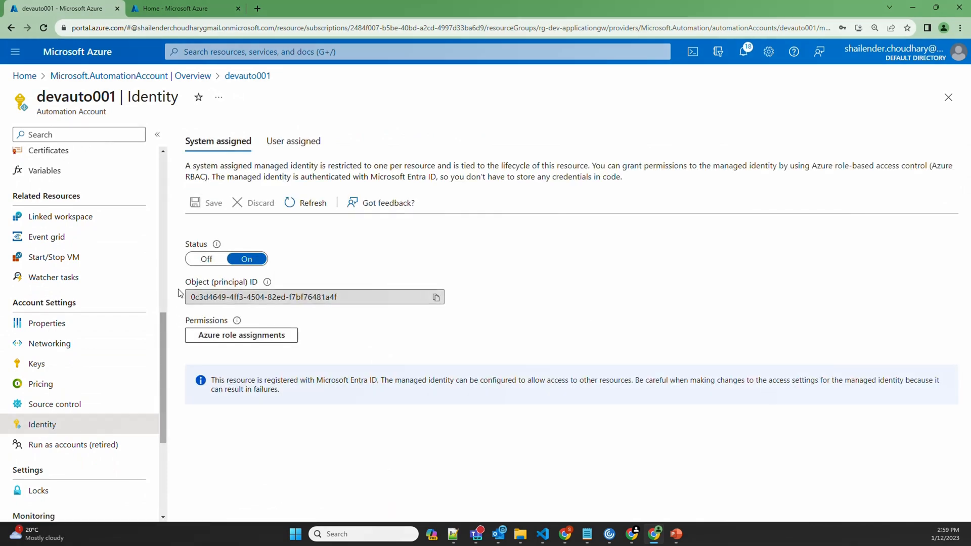
mouse_move(240, 335)
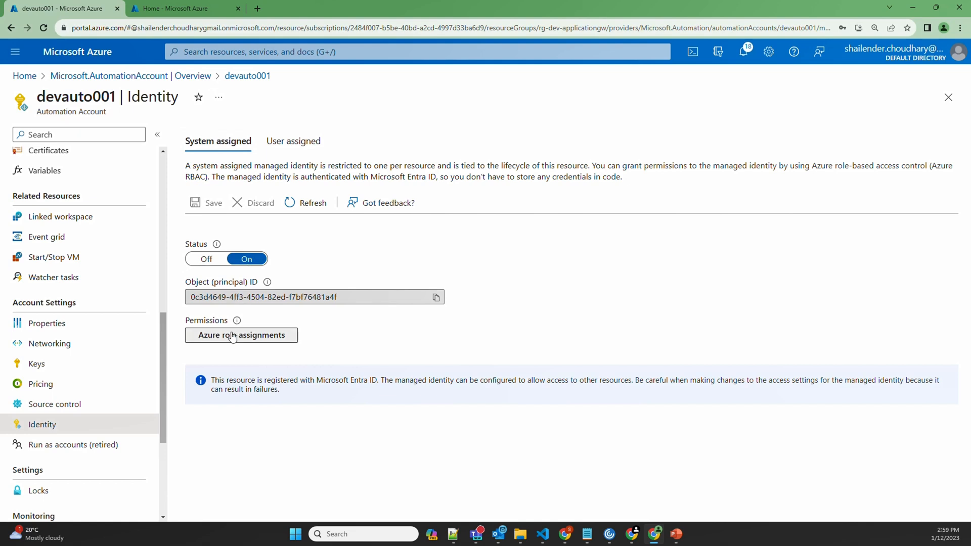
Assign devauto001's managed identity the Contributor role on resource group rg-dev-applicationgw.
left_click(241, 335)
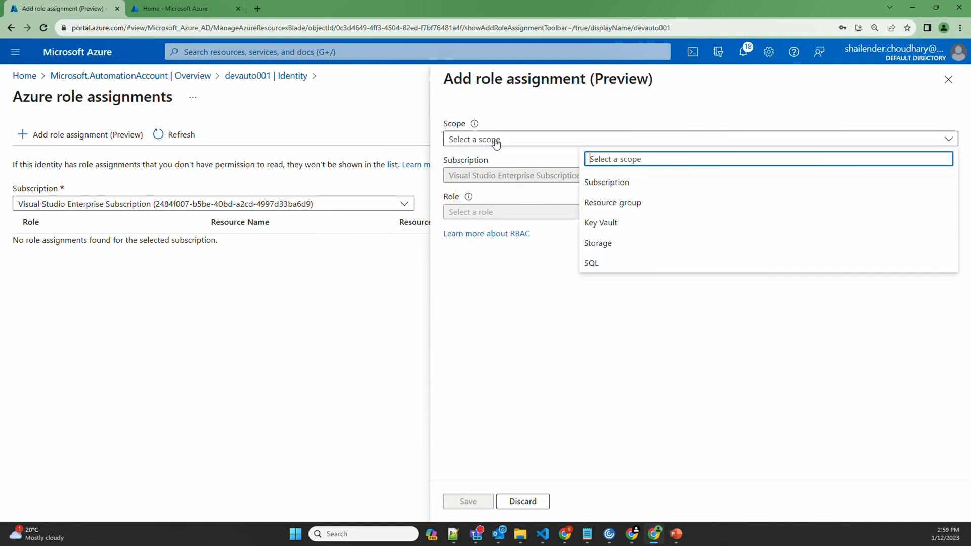
mouse_move(612, 182)
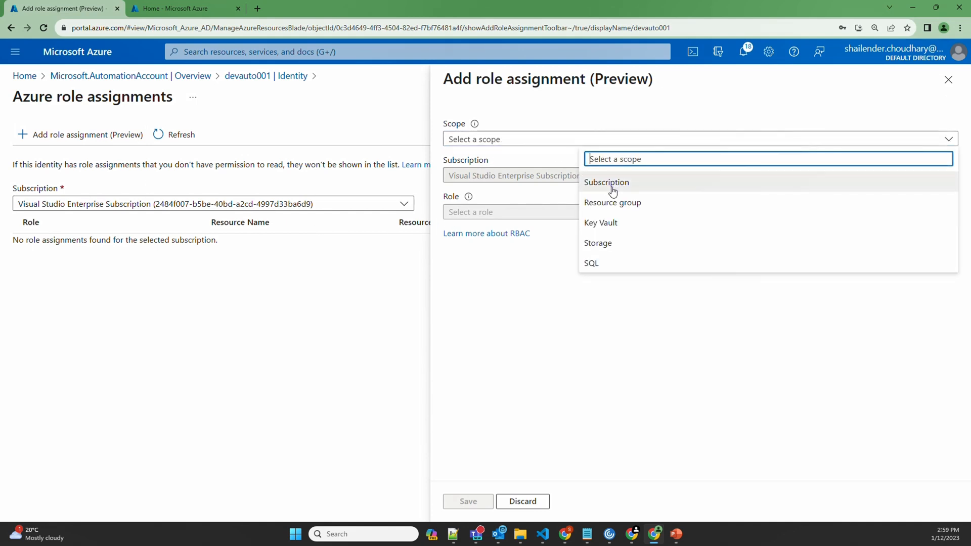
mouse_move(607, 246)
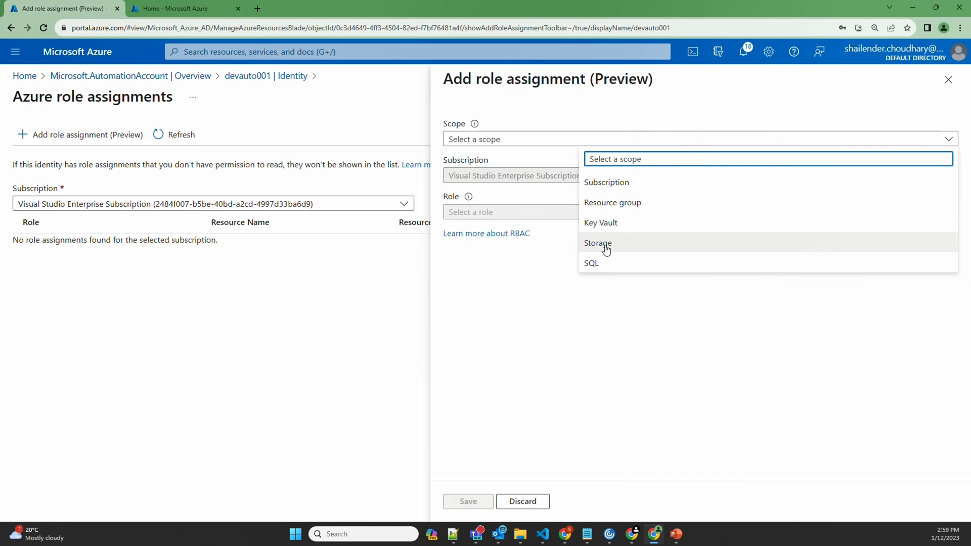
mouse_move(613, 206)
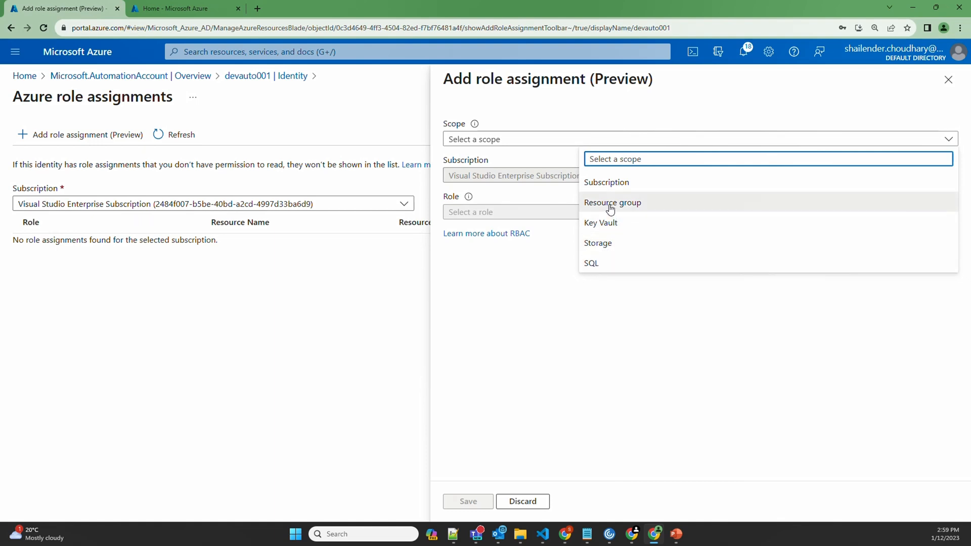
left_click(612, 202)
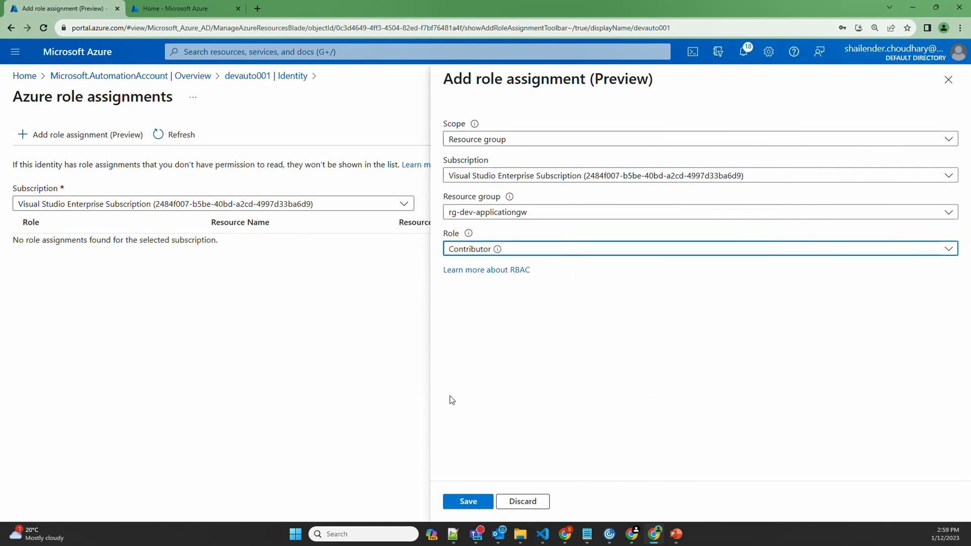
left_click(467, 501)
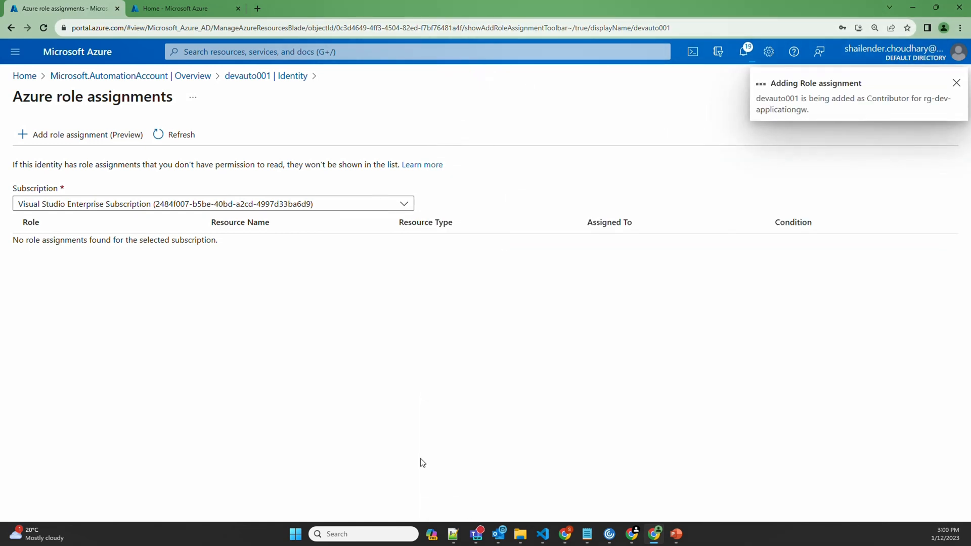
left_click(955, 82)
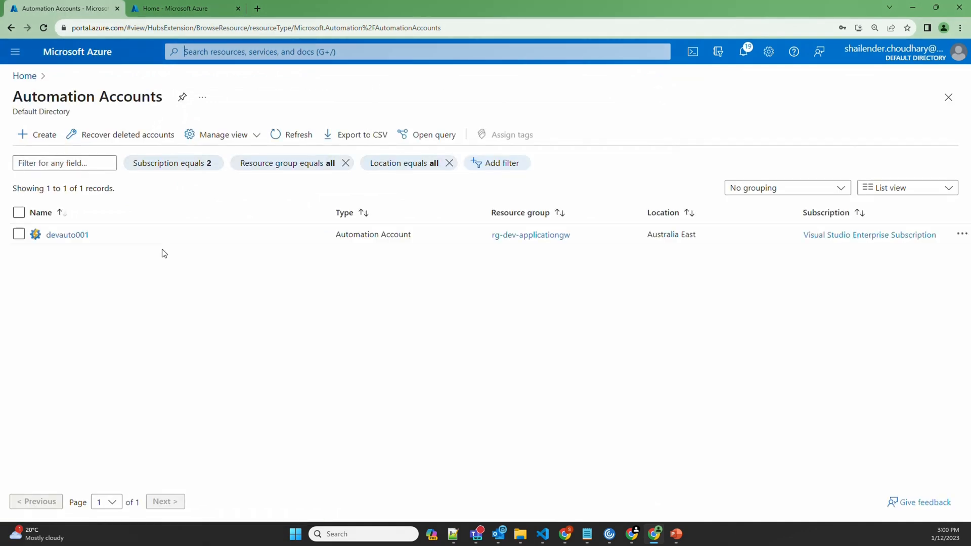
In devauto001's runbooks, create stop-appgw as a PowerShell runbook with runtime 5.1.
left_click(67, 235)
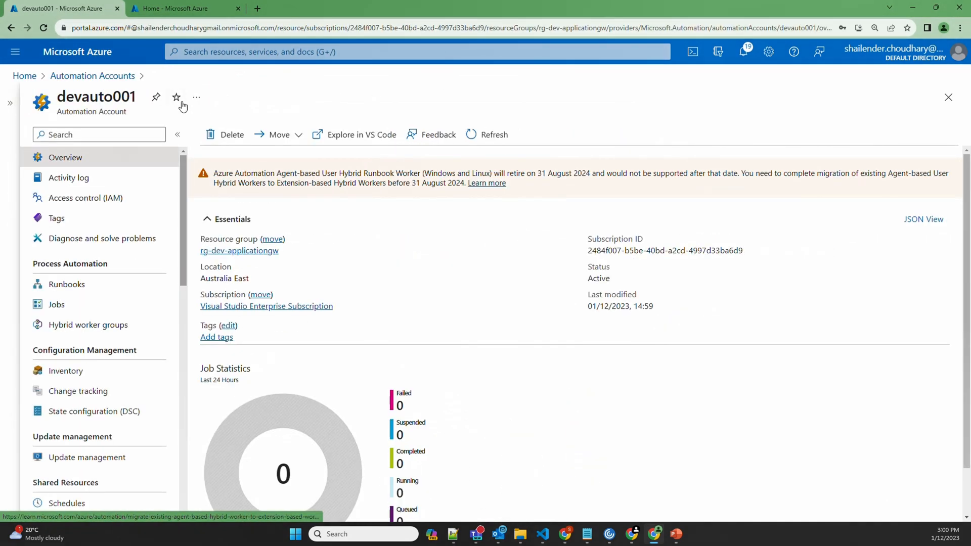
left_click(67, 284)
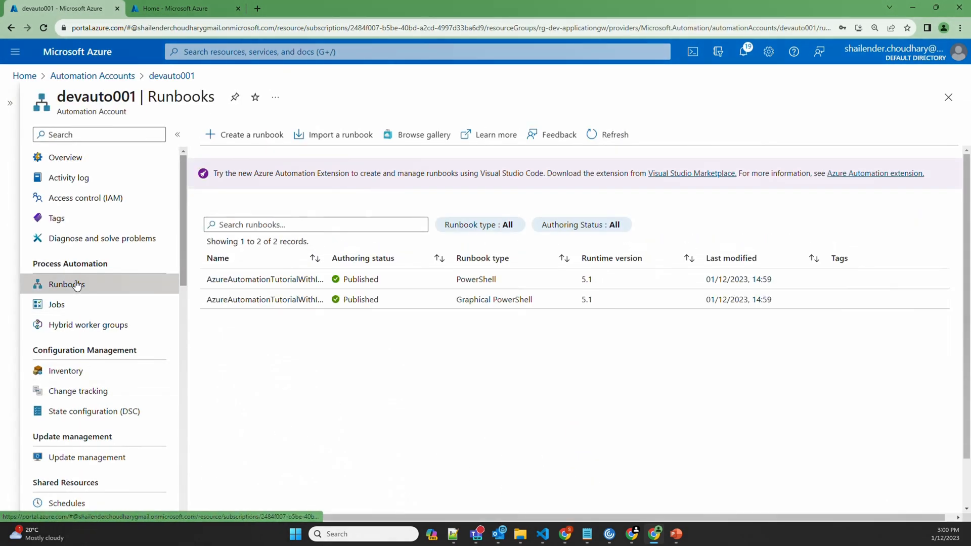
left_click(251, 135)
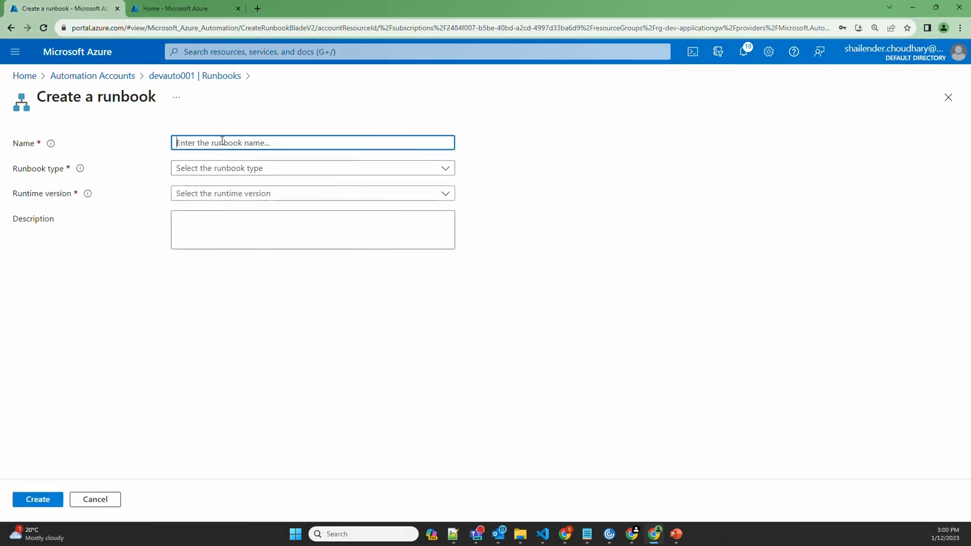
type("st")
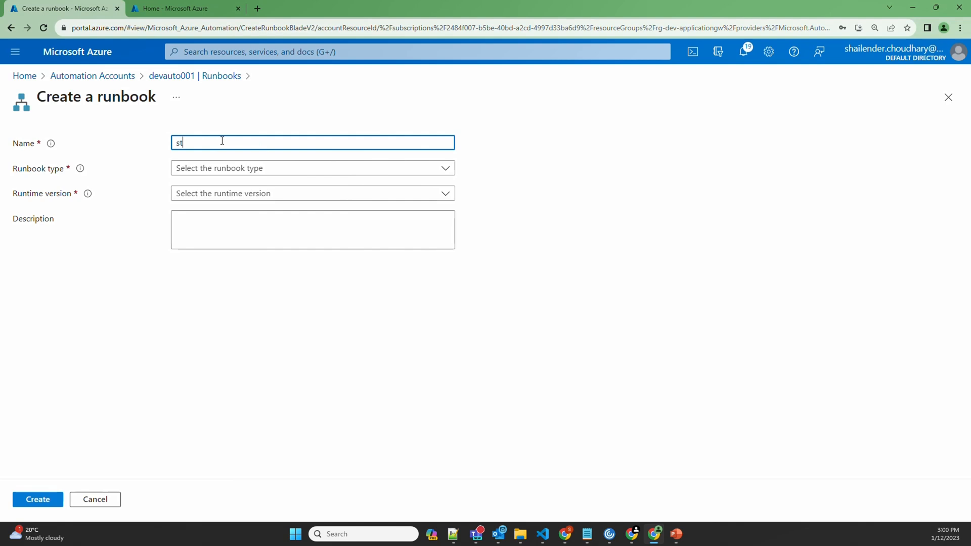
type("op-")
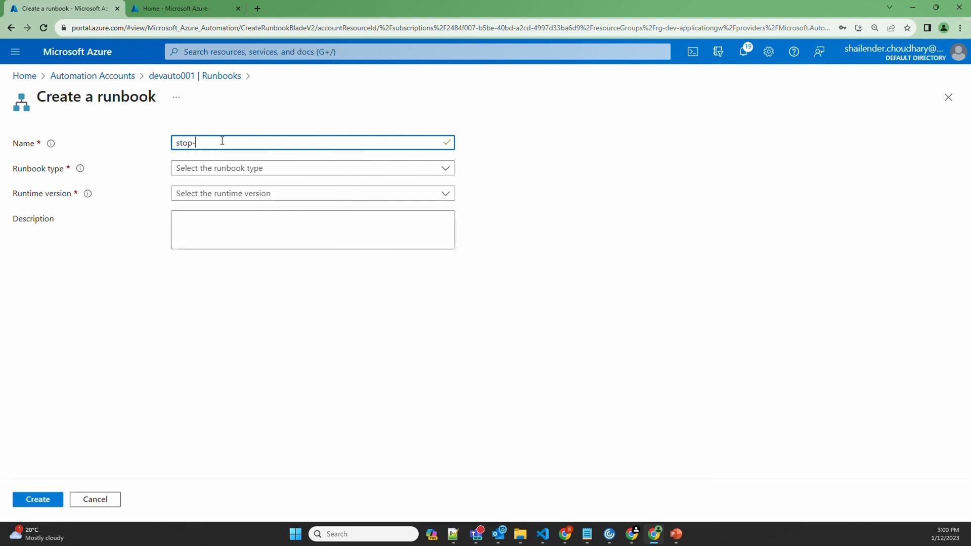
type("app")
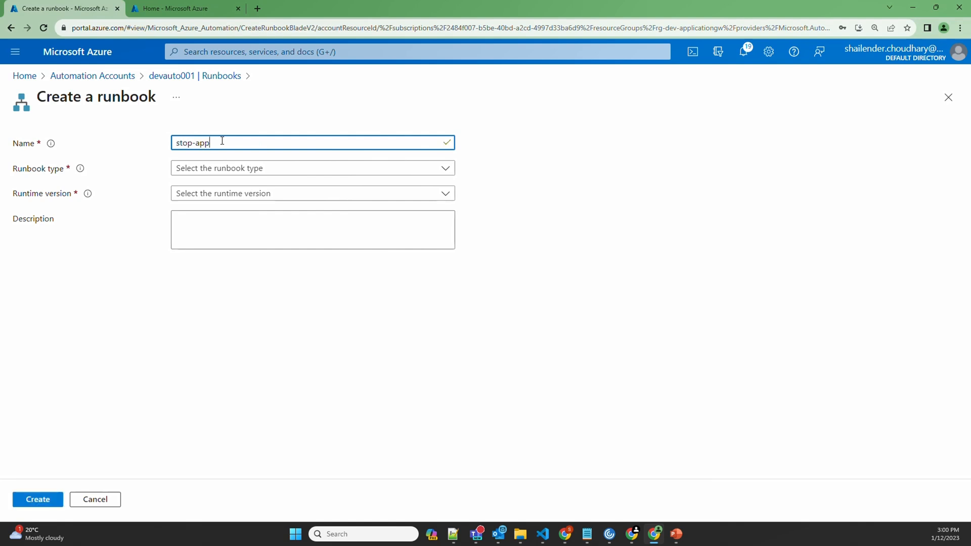
left_click(312, 168)
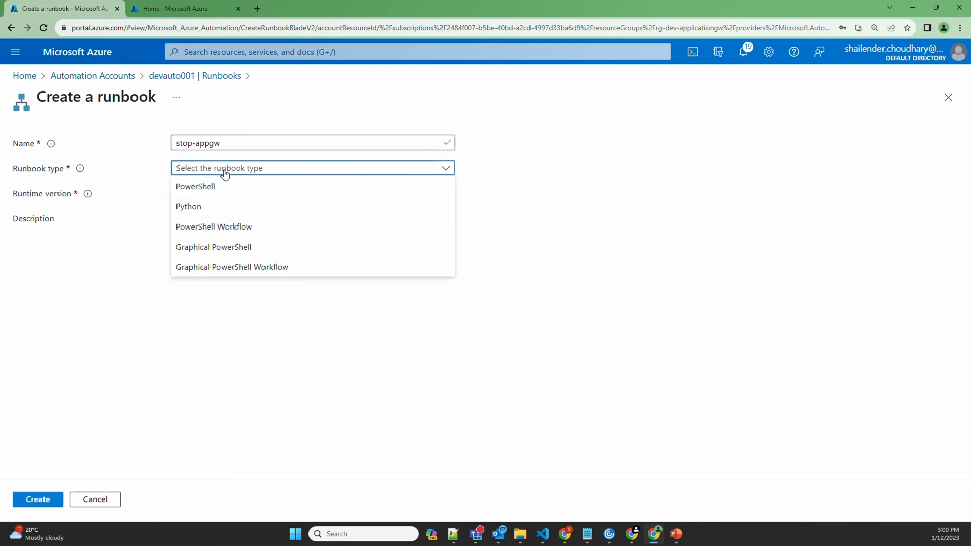
left_click(196, 186)
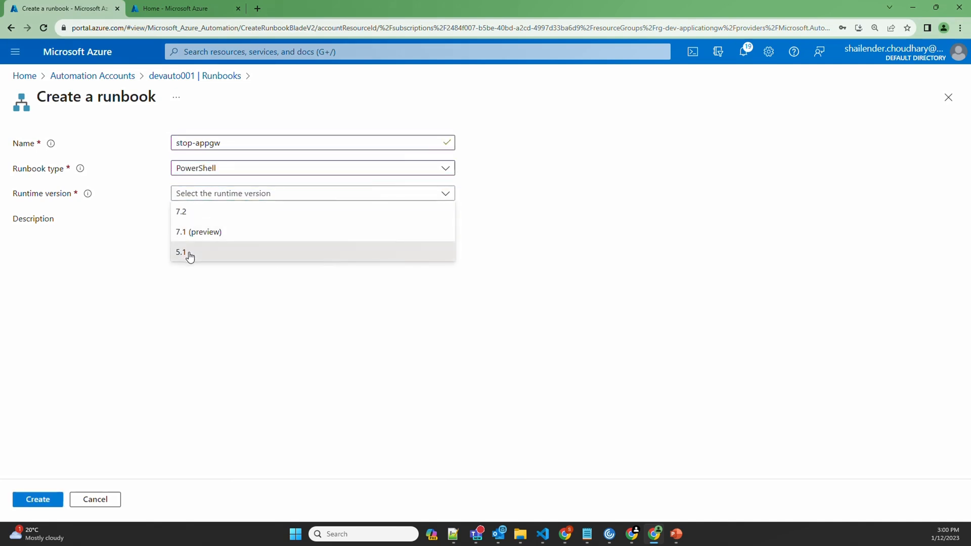
left_click(182, 253)
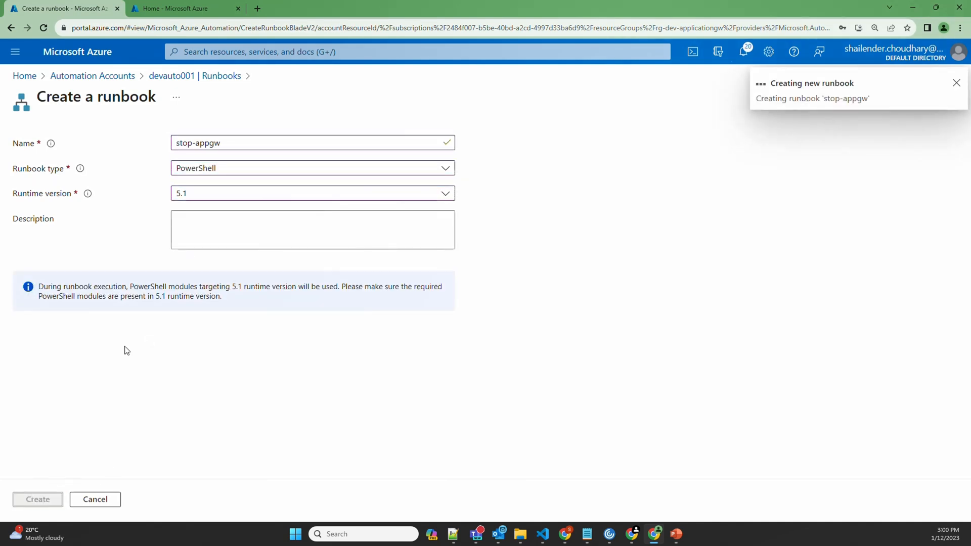
left_click(36, 499)
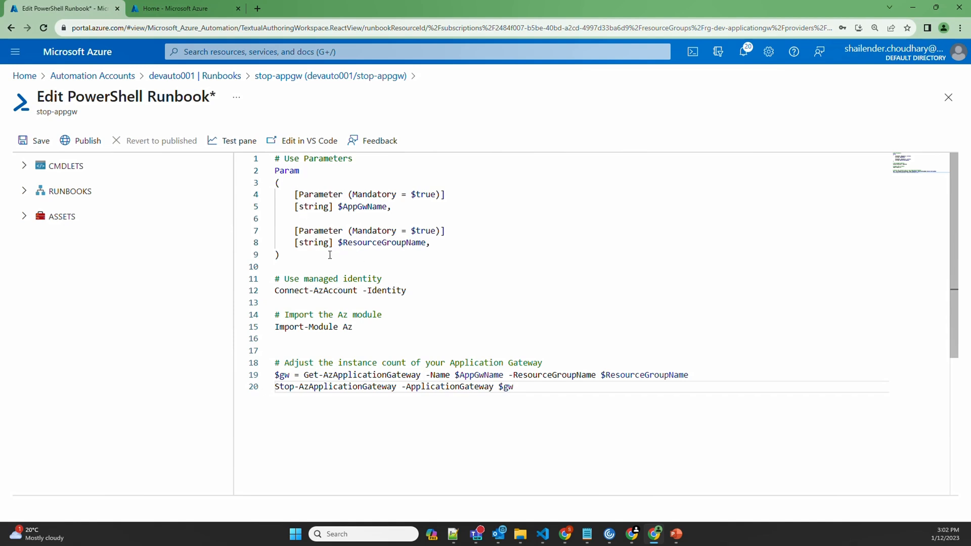
Review the AppGwName and ResourceGroupName parameters and Az imports, then save the draft.
double_click(362, 206)
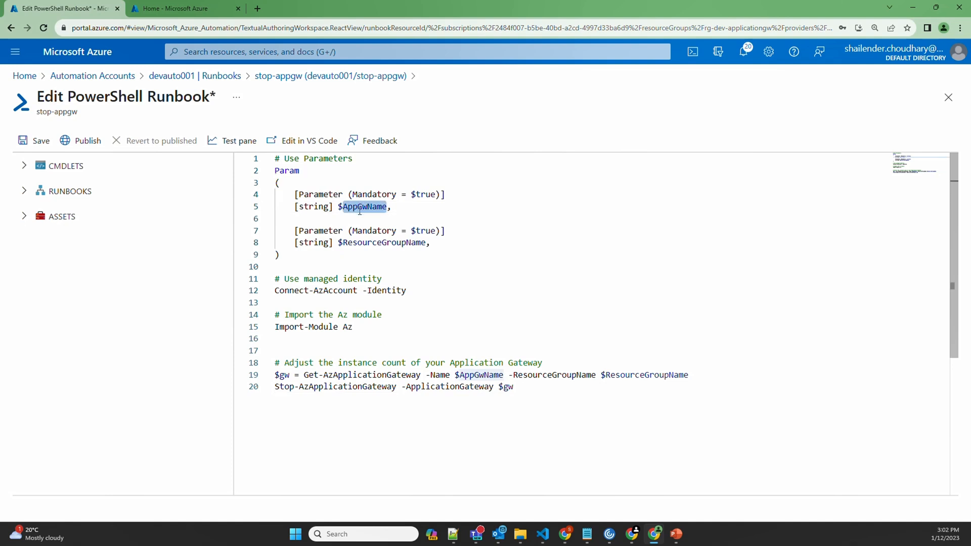
double_click(382, 242)
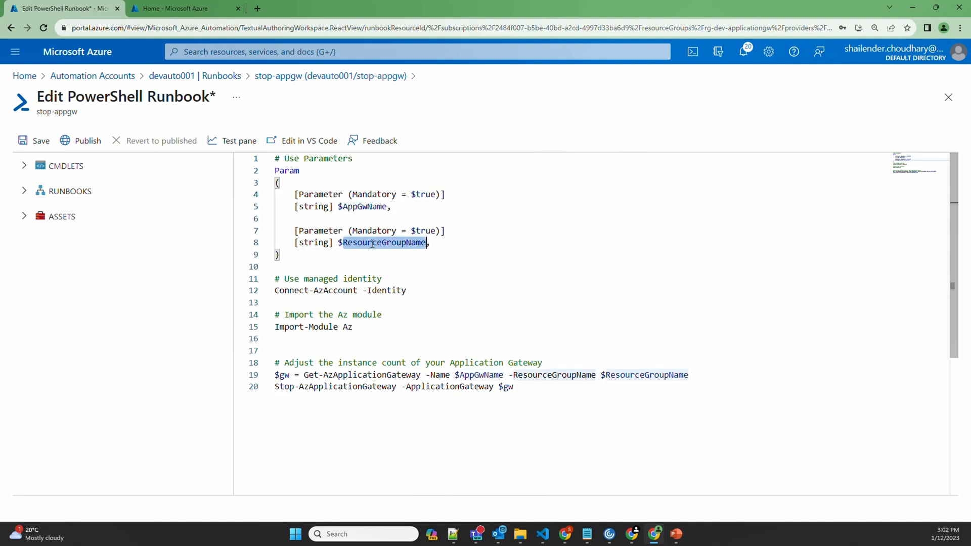
mouse_move(391, 285)
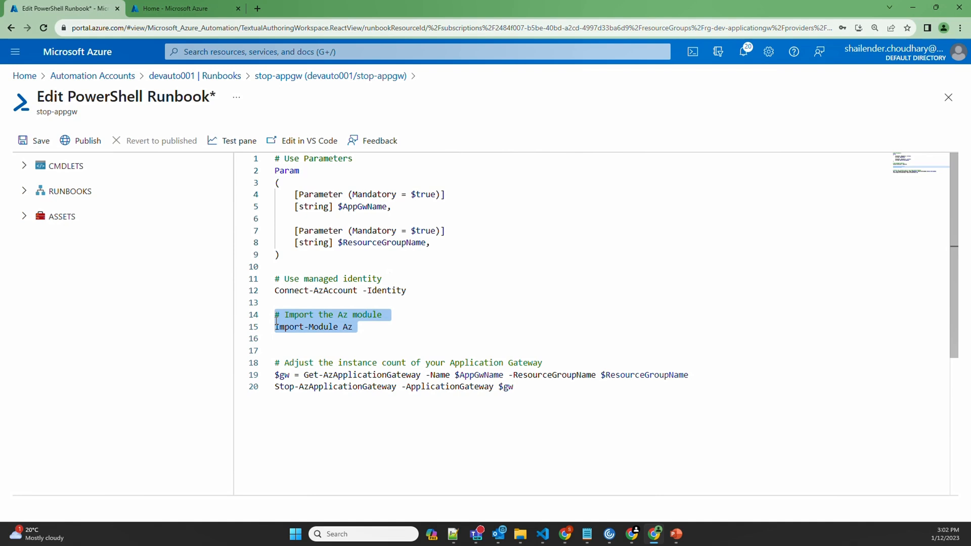
double_click(312, 375)
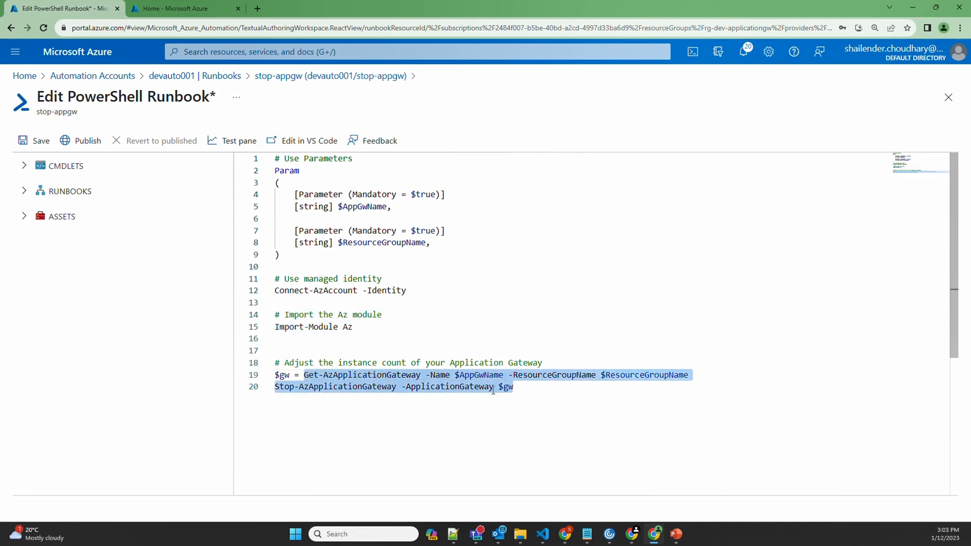
left_click(513, 387)
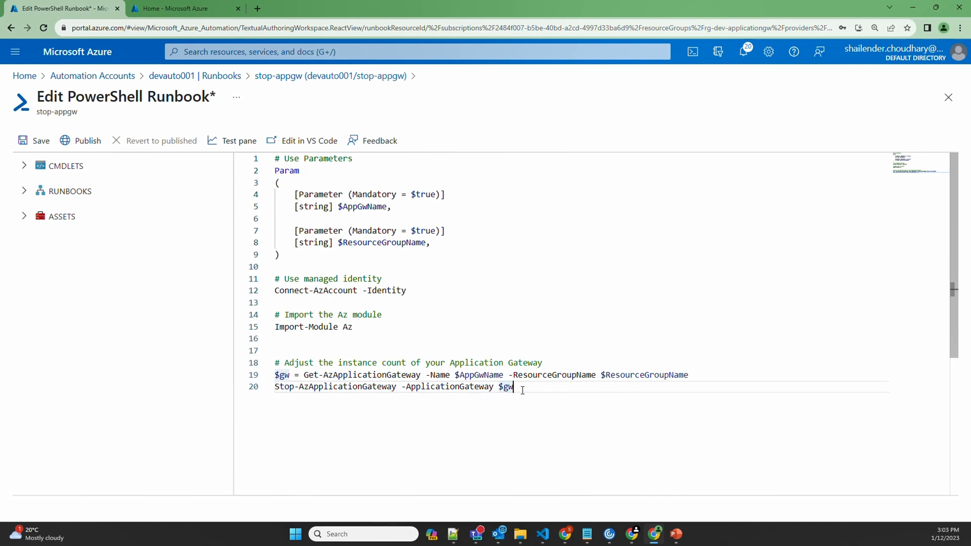
left_click(34, 140)
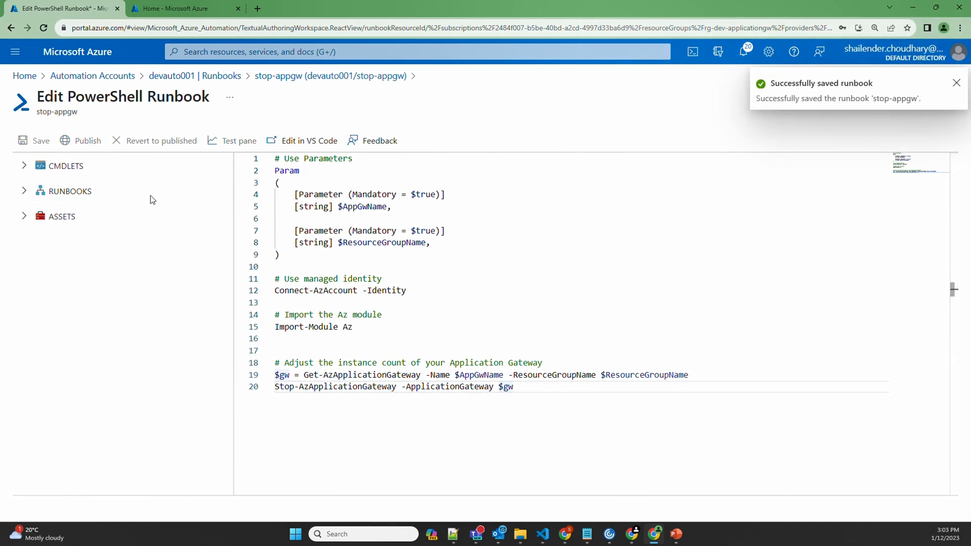
left_click(41, 140)
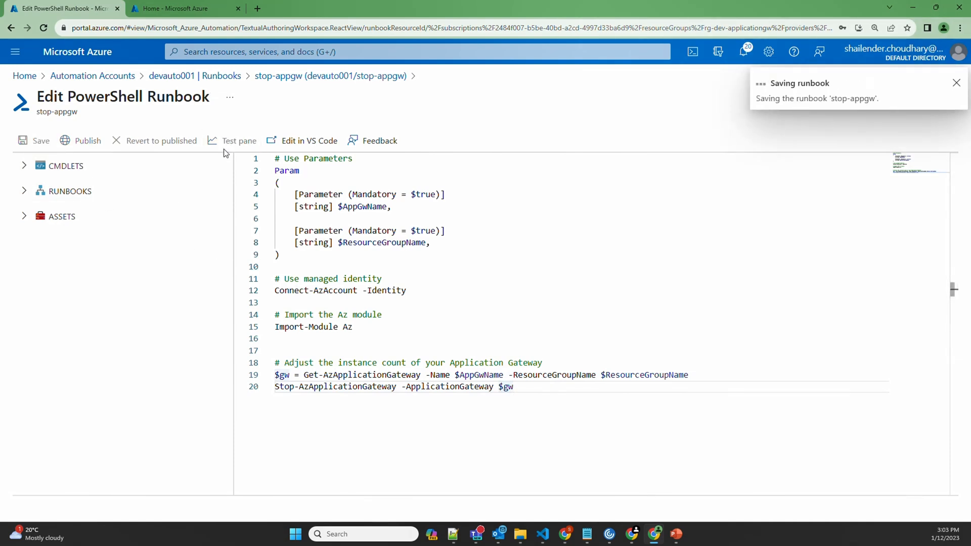
Test-run stop-appgw with agw-dev-001 and rg-dev-applicationgw and let it complete.
left_click(238, 140)
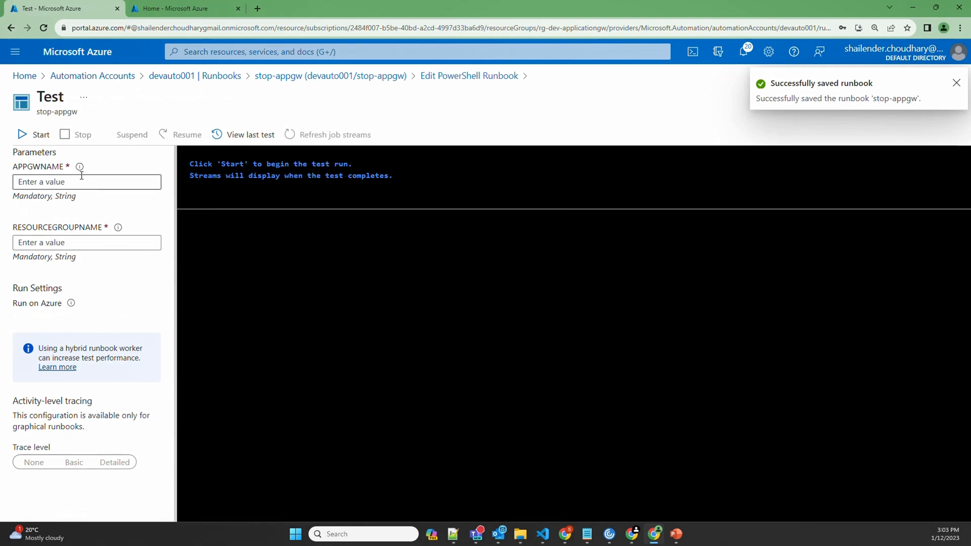
left_click(184, 8)
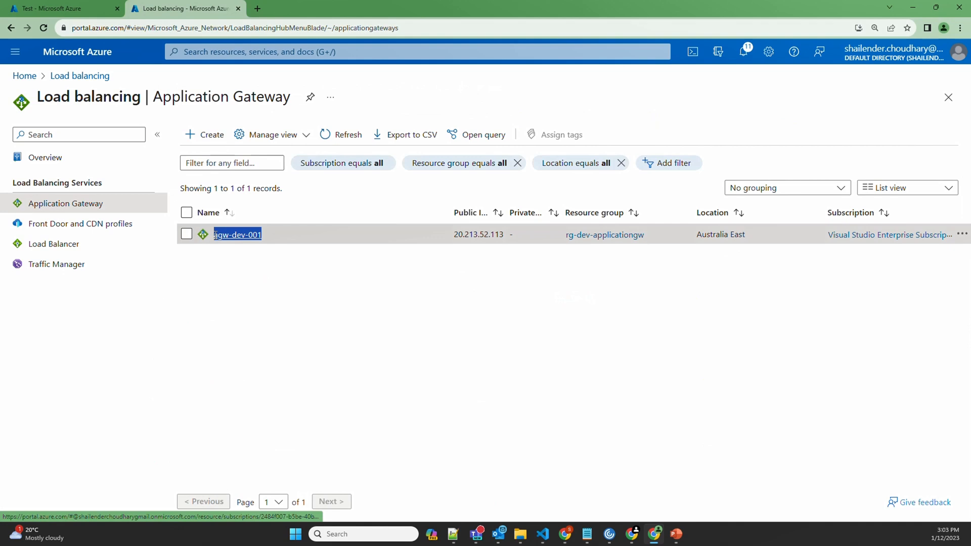
left_click(60, 8)
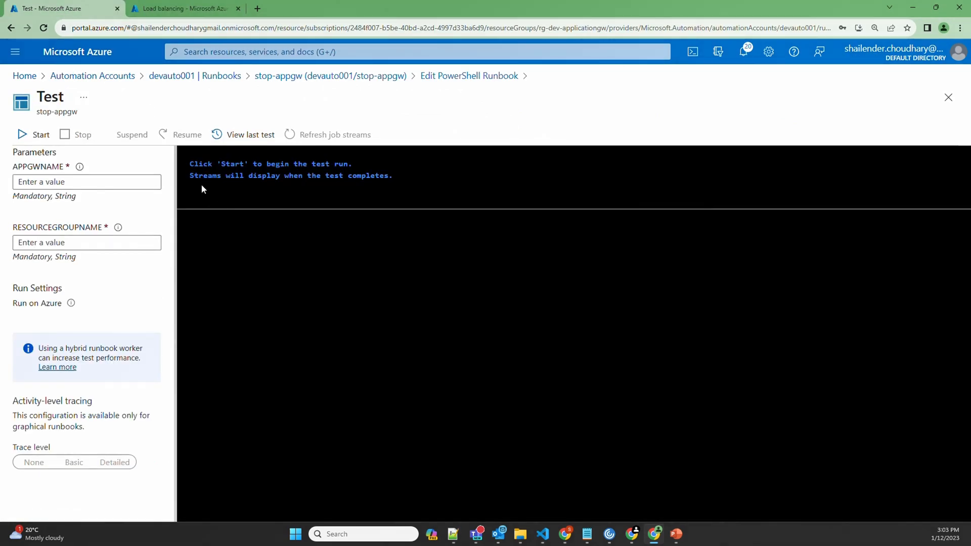
left_click(185, 8)
type("rg-dev-applicationgw")
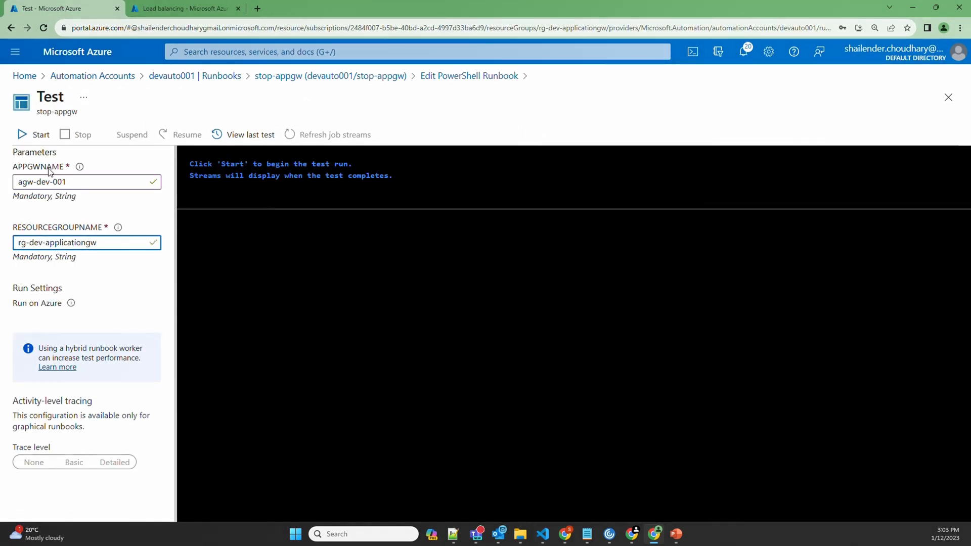
left_click(35, 135)
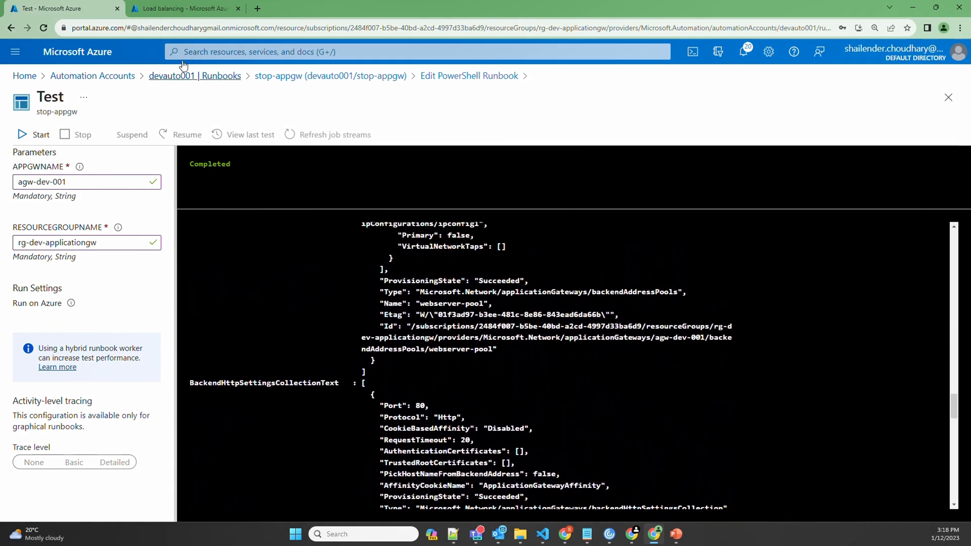
Check agw-dev-001's Properties to confirm its operational state is Stopped.
left_click(184, 8)
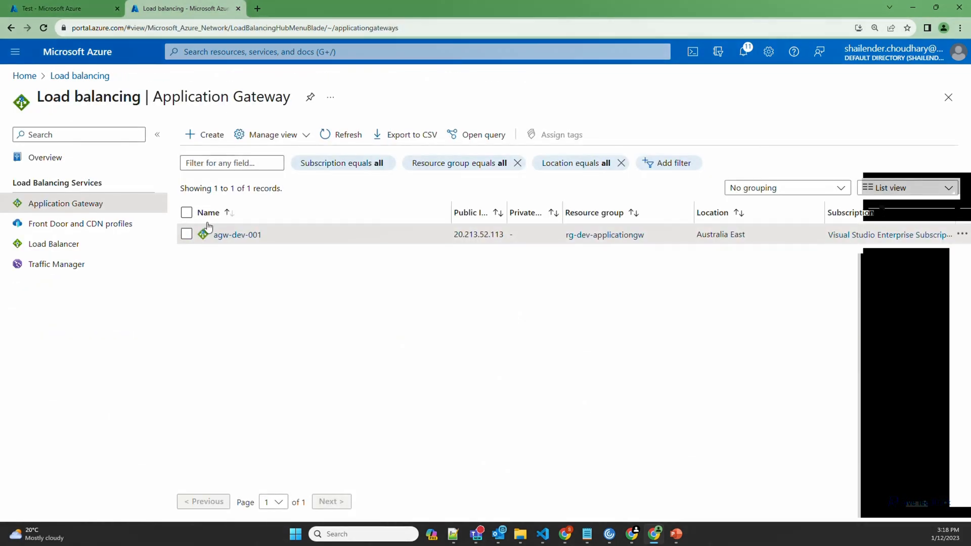
left_click(237, 234)
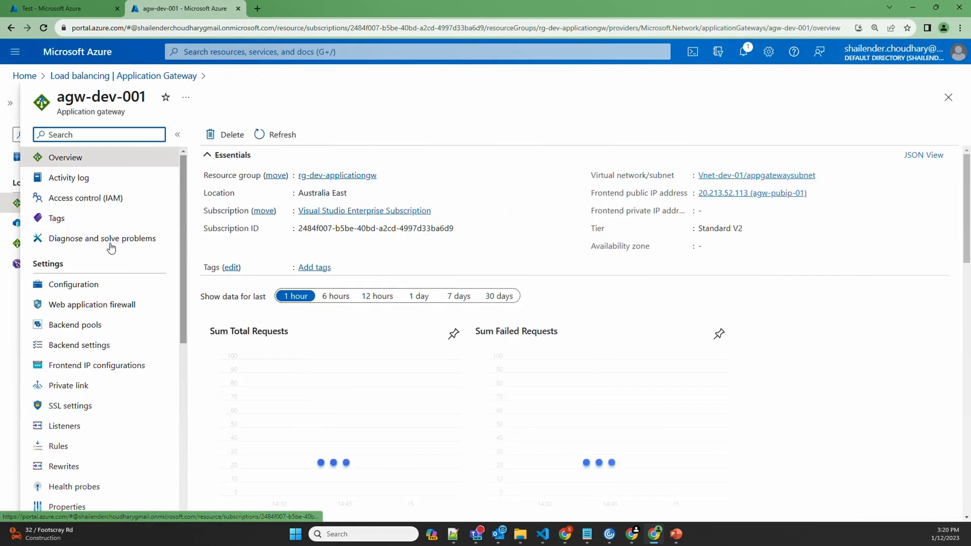
left_click(67, 507)
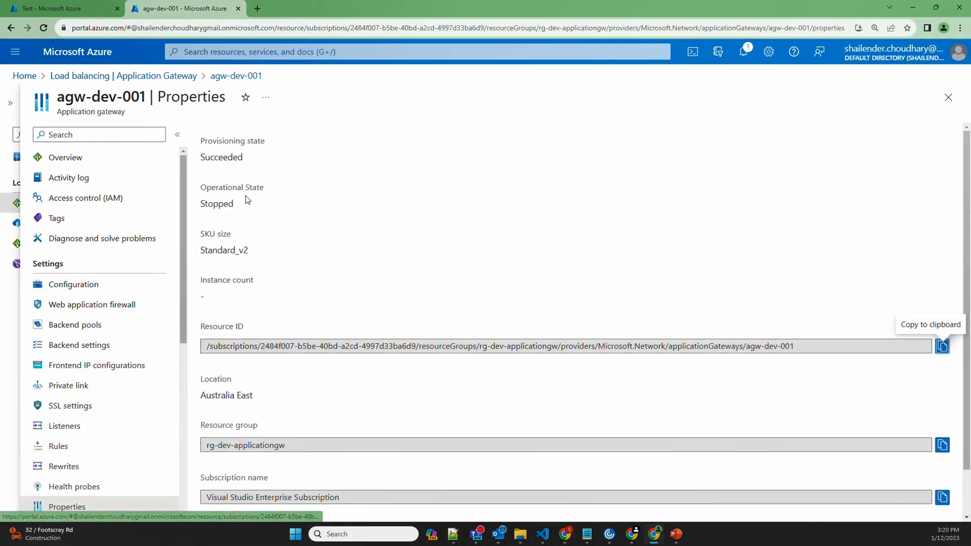
double_click(217, 204)
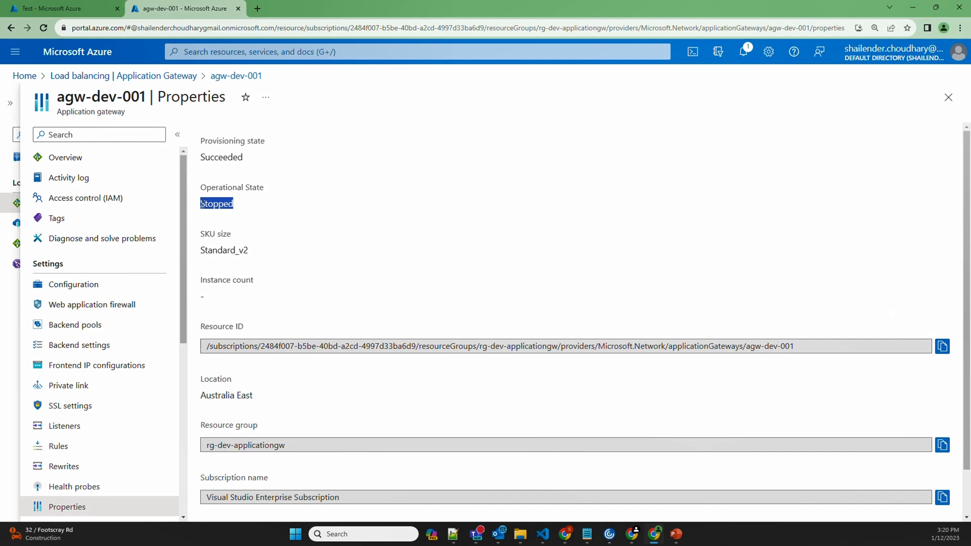
Close the test pane and publish the stop-appgw runbook, confirming with Yes.
left_click(62, 8)
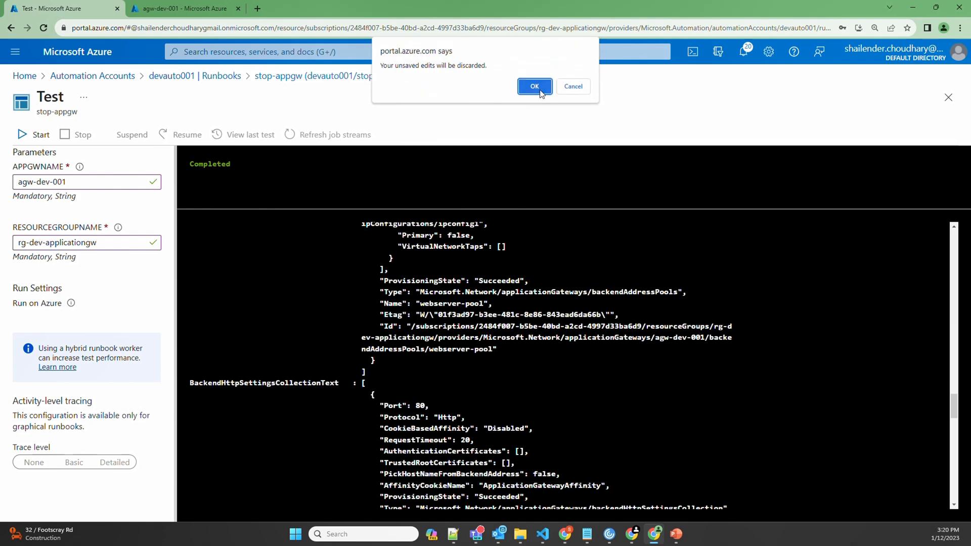
left_click(534, 86)
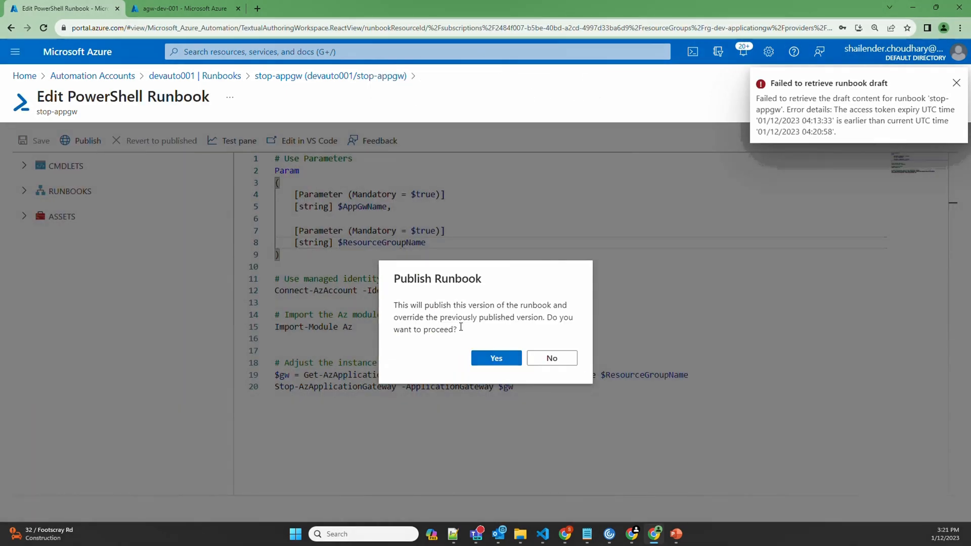
left_click(496, 358)
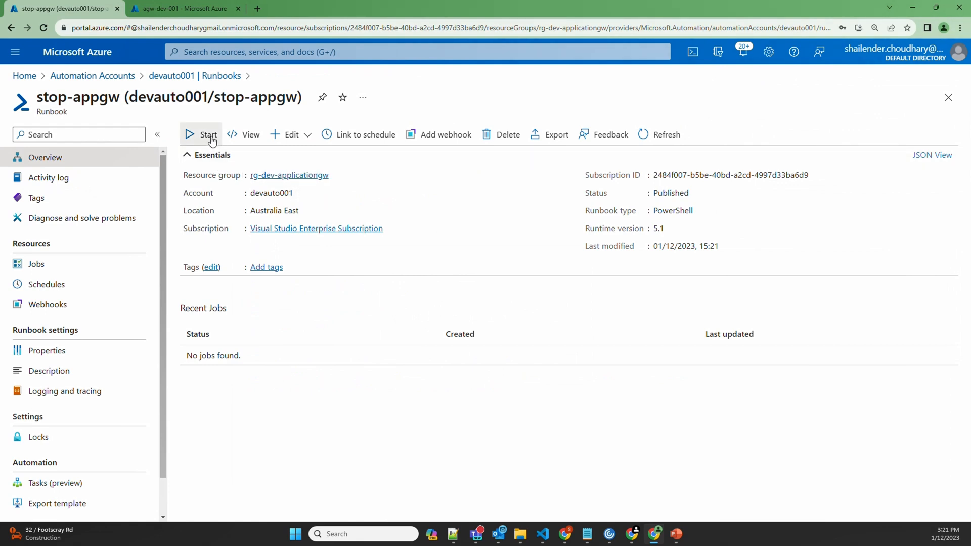
mouse_move(209, 134)
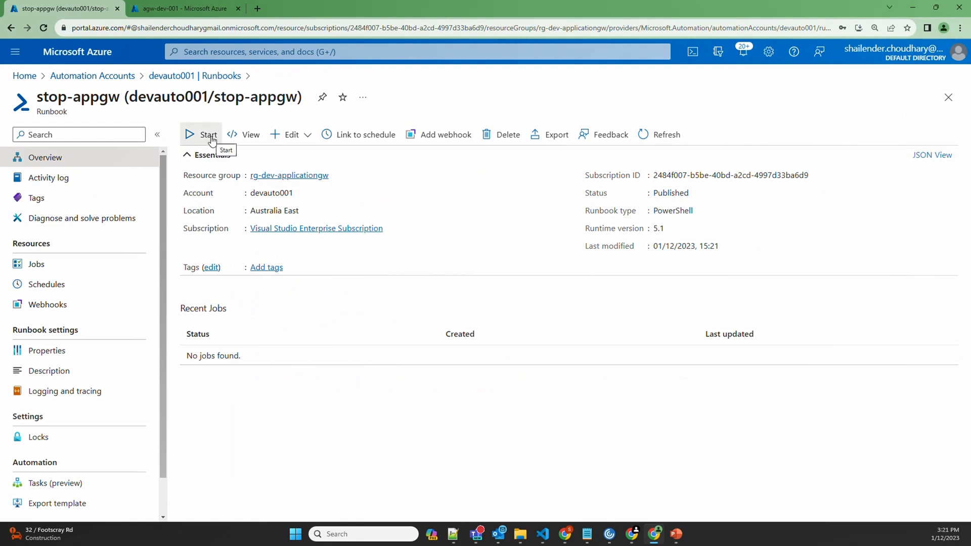
mouse_move(150, 75)
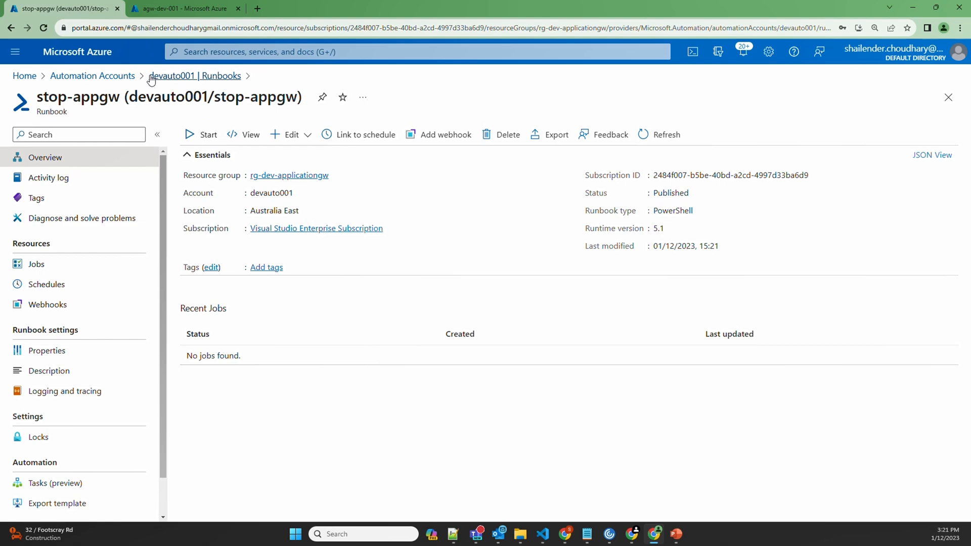
Add a one-time schedule named stop-appgw to devauto001, starting 02/12/2023, Sydney time.
left_click(92, 75)
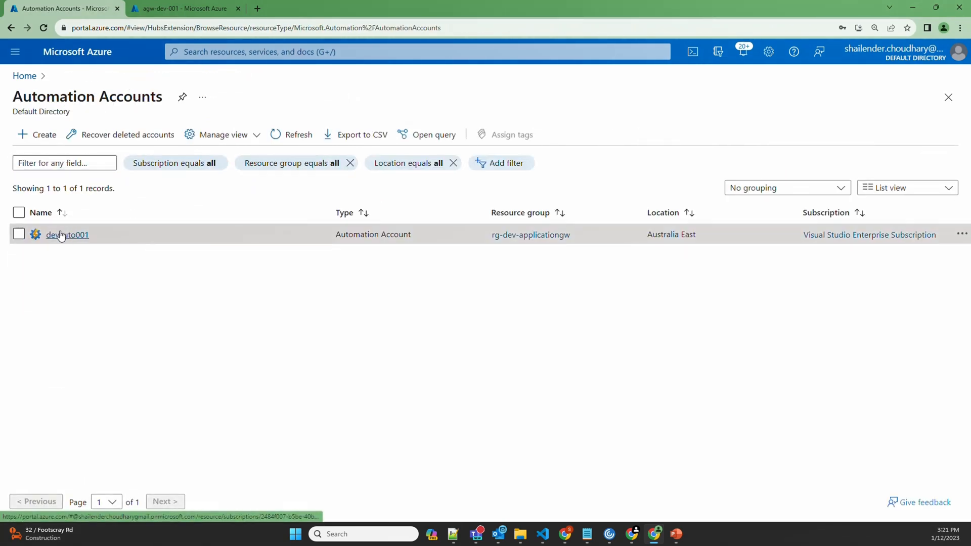
left_click(67, 234)
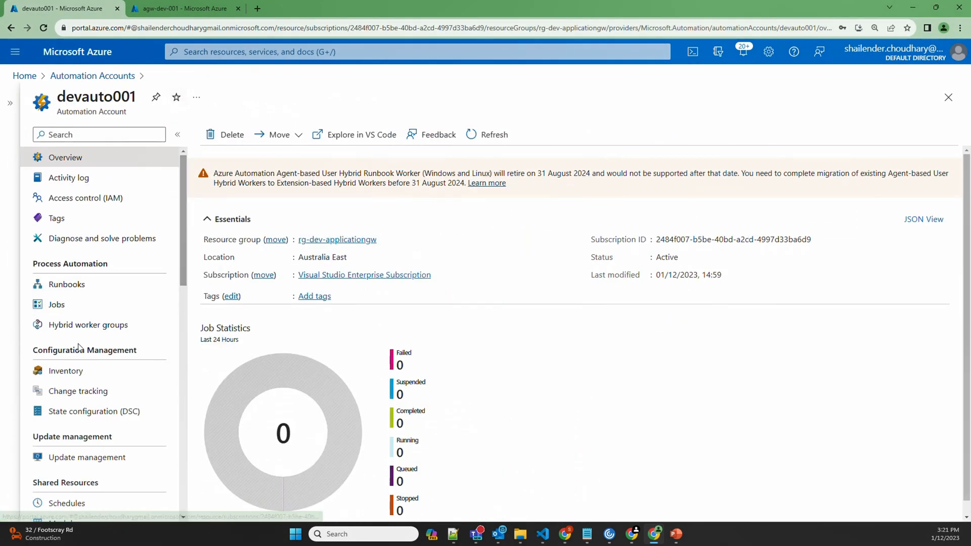
left_click(67, 503)
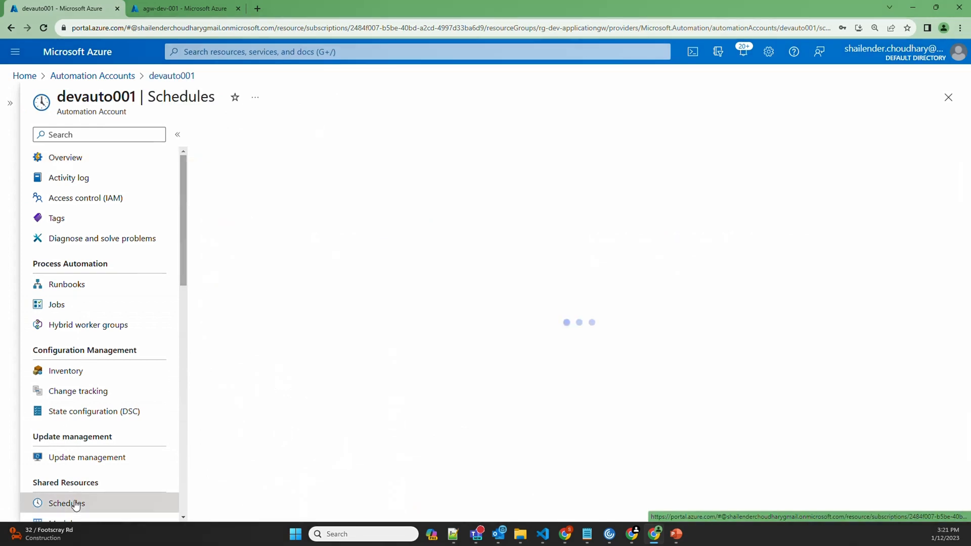
left_click(247, 134)
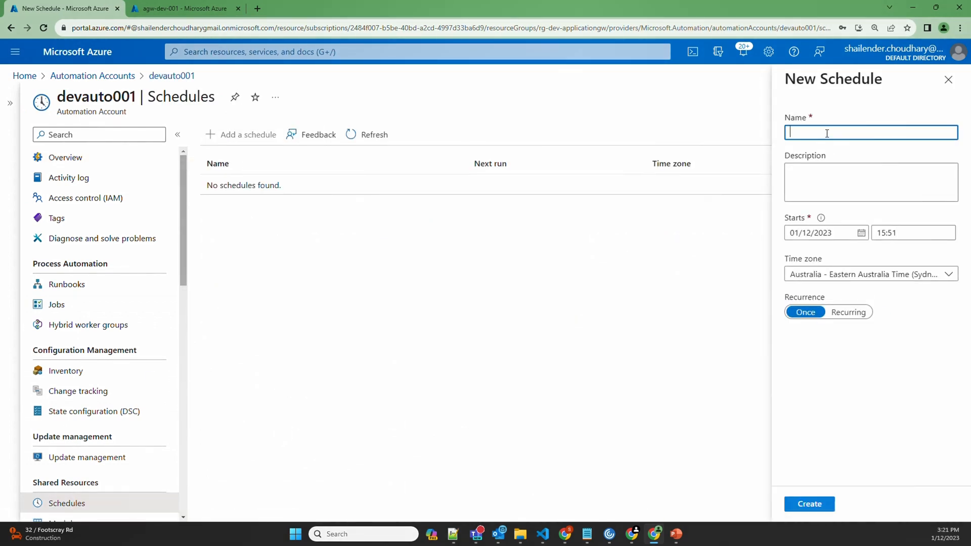
type("stop-")
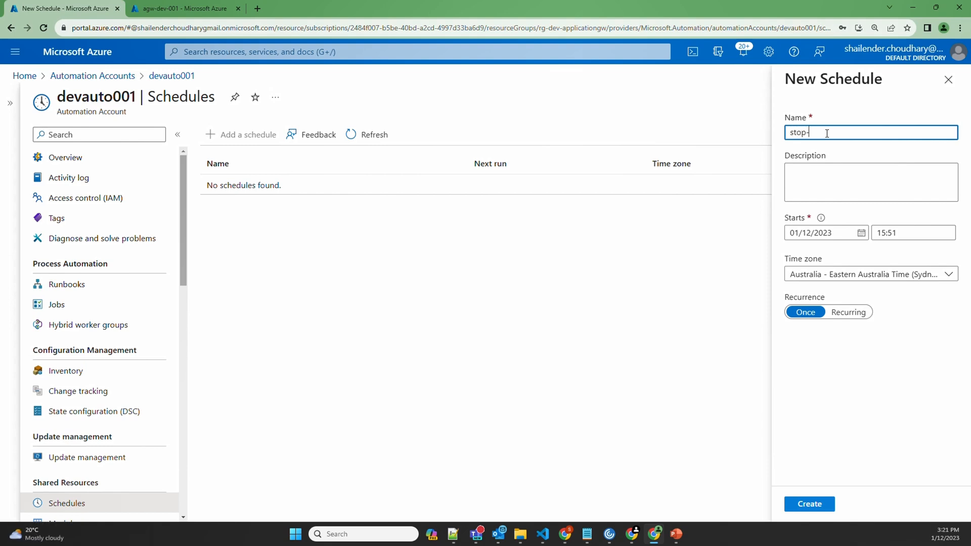
type("appgw")
left_click(826, 233)
type("2")
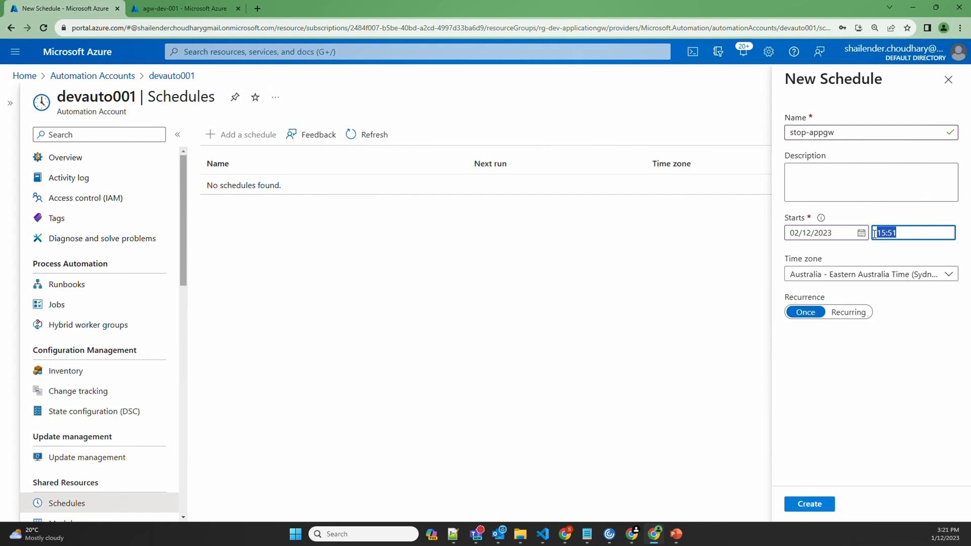
type("7:00")
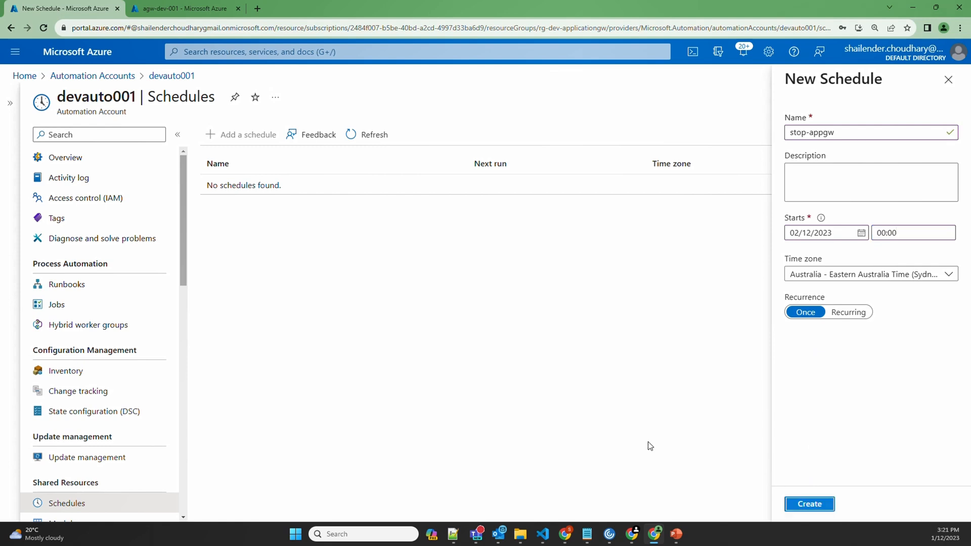
left_click(809, 504)
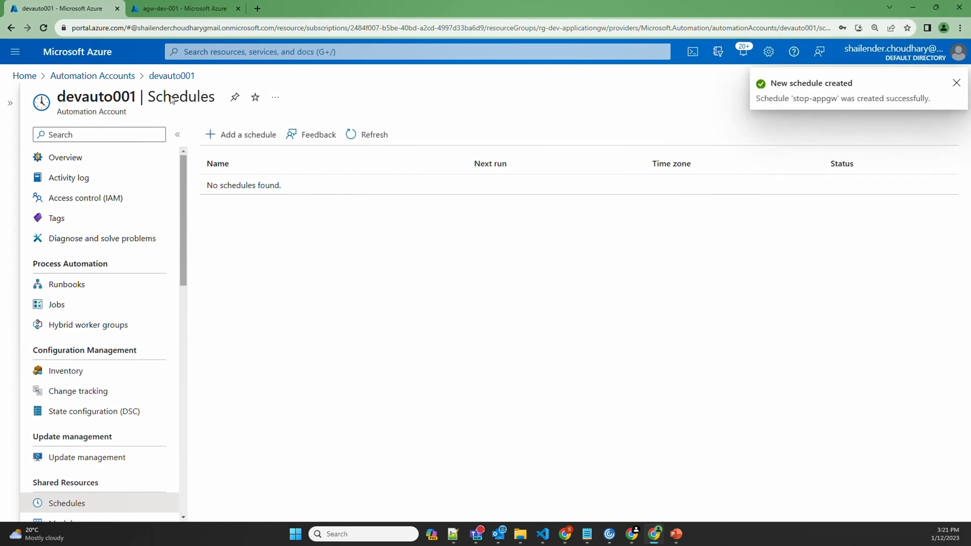
Link stop-appgw to its schedule with APPGWNAME agw-dev-001 and the resource group.
left_click(66, 285)
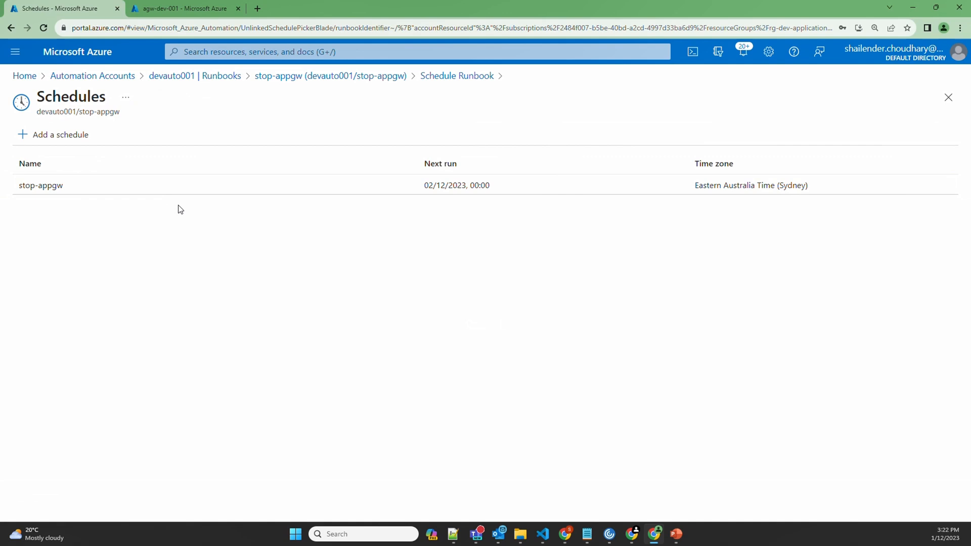
left_click(183, 8)
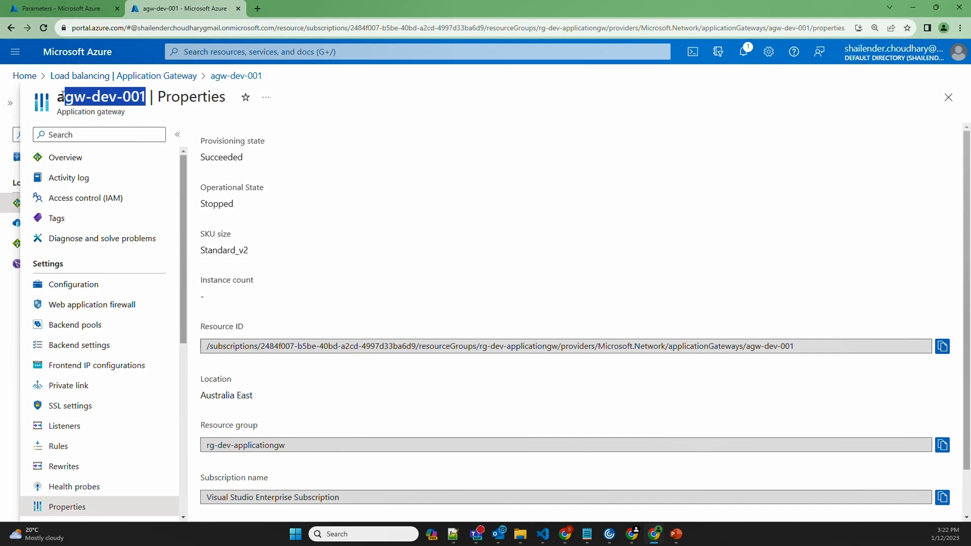
left_click(59, 8)
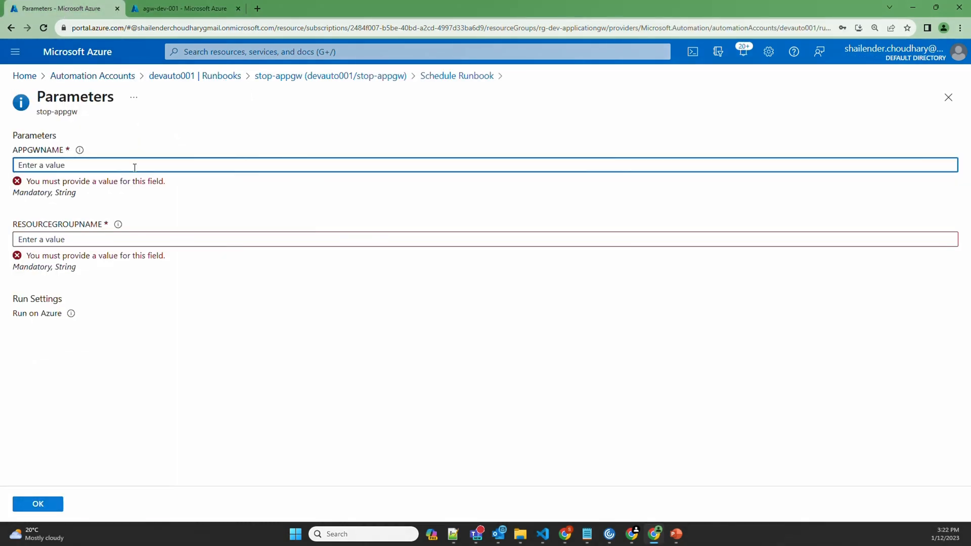
left_click(183, 8)
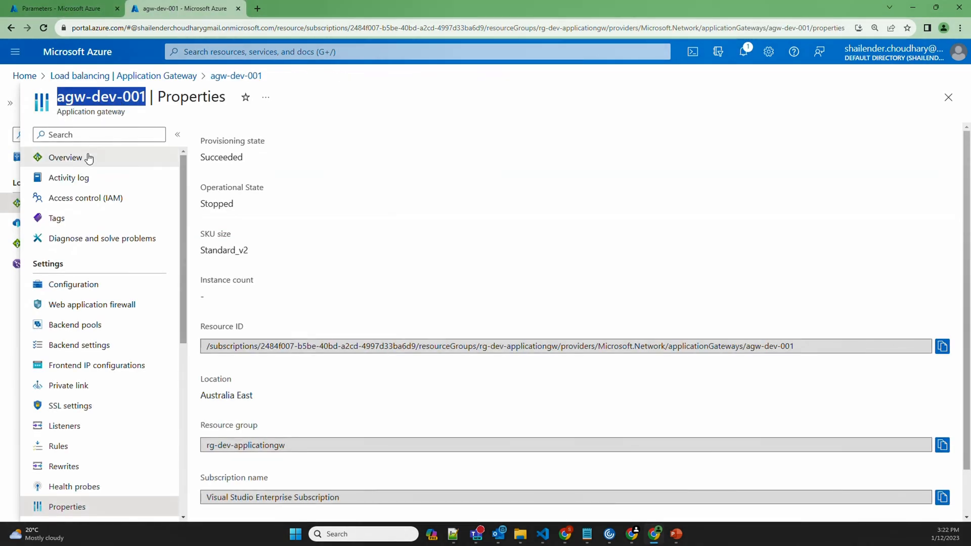
left_click(66, 157)
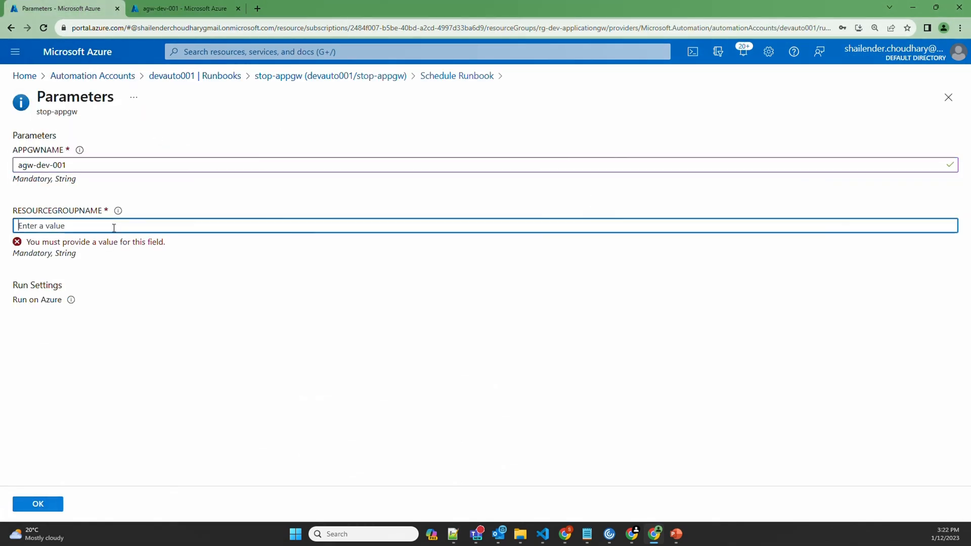
left_click(37, 504)
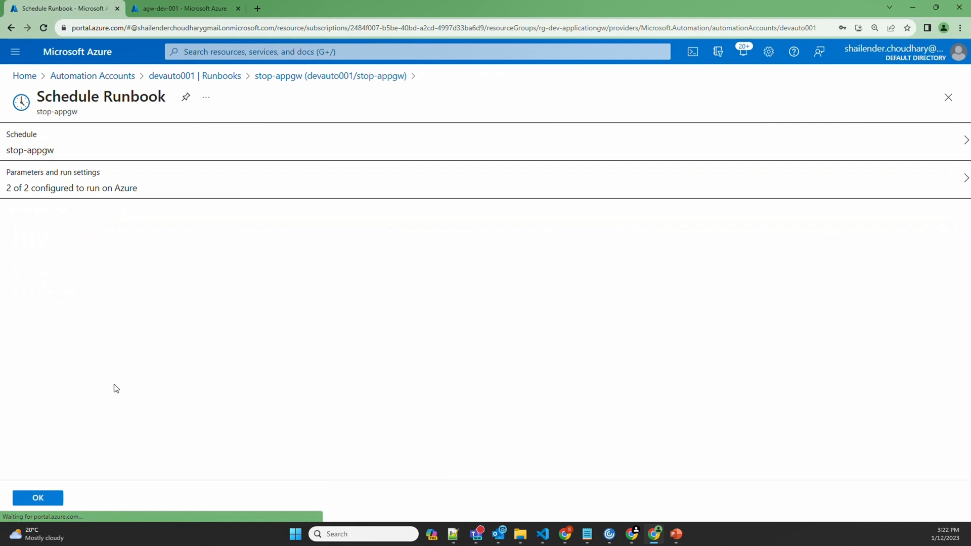
left_click(37, 497)
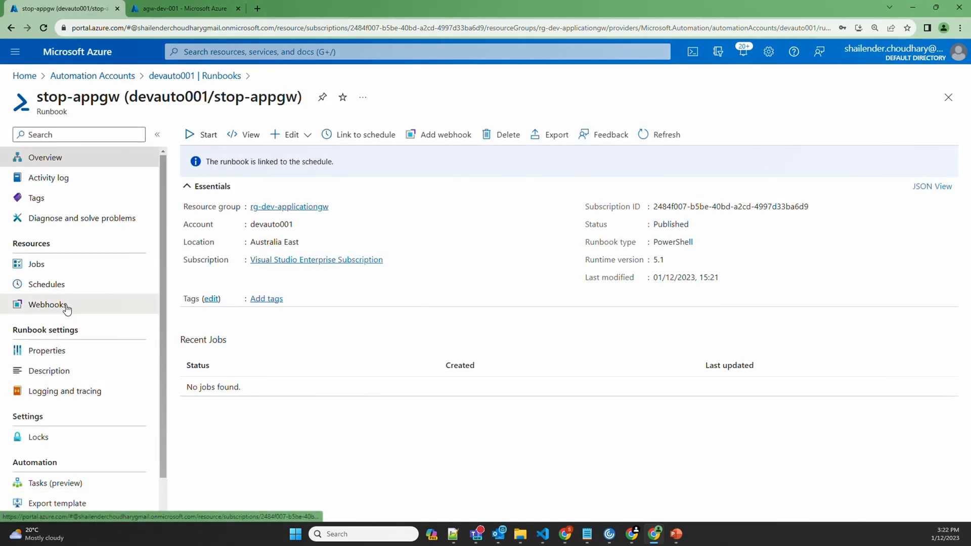
Check the linked schedule's next run time, 02/12/2023 00:00, then return to runbooks.
left_click(46, 284)
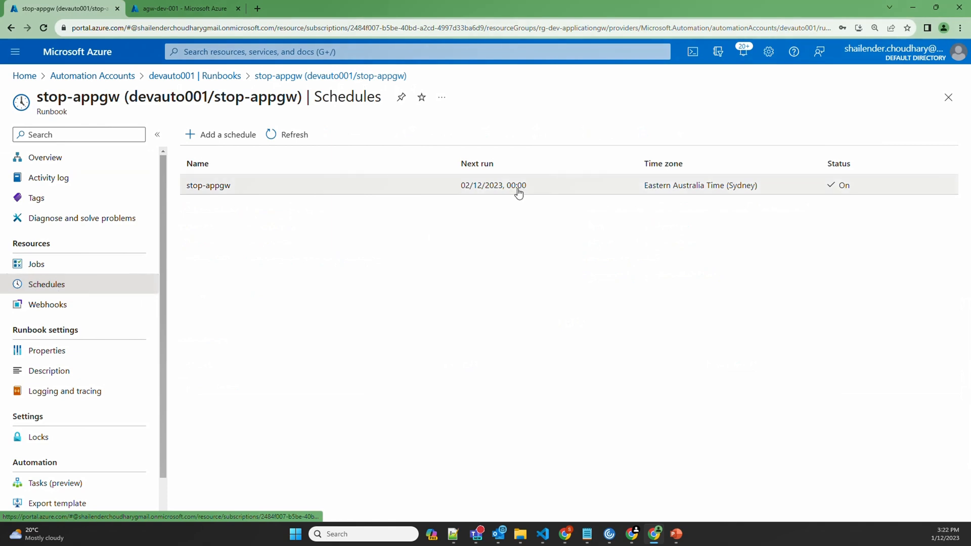
double_click(493, 185)
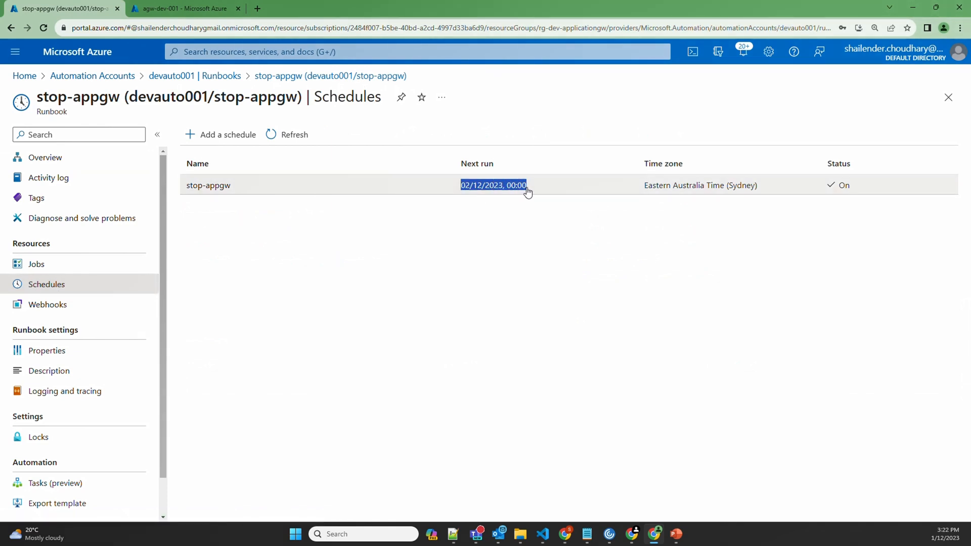
left_click(220, 75)
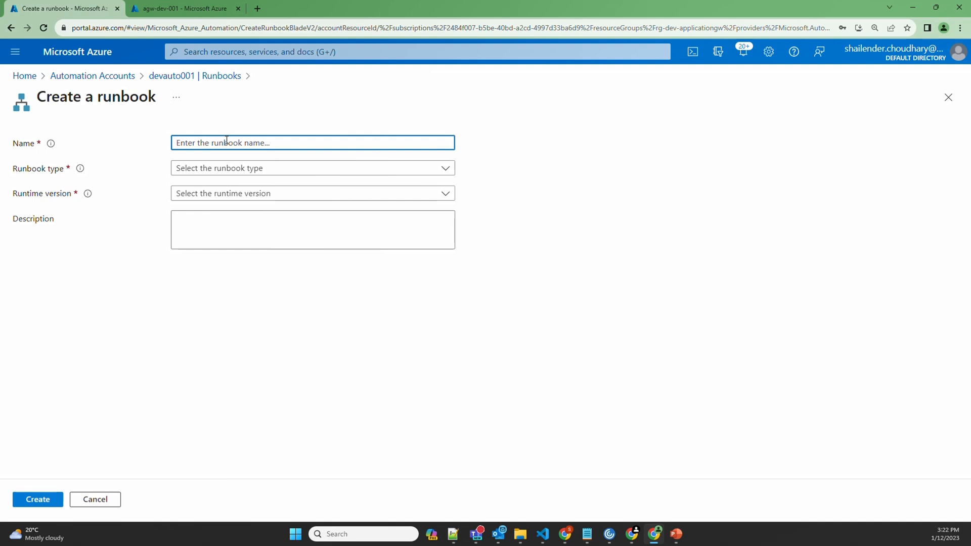
Name the new runbook start-appgw, choose PowerShell runtime 5.1, and create it.
type("start")
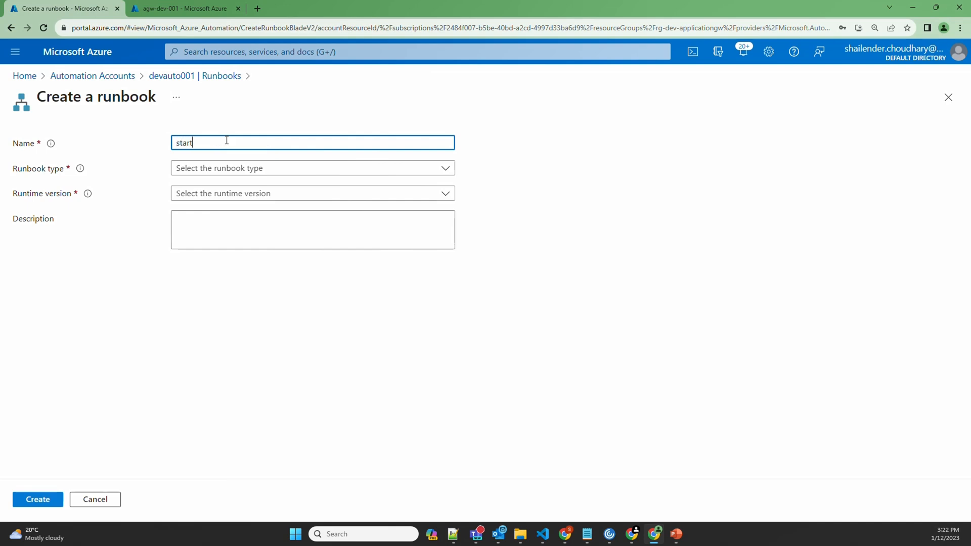
type("-appgw")
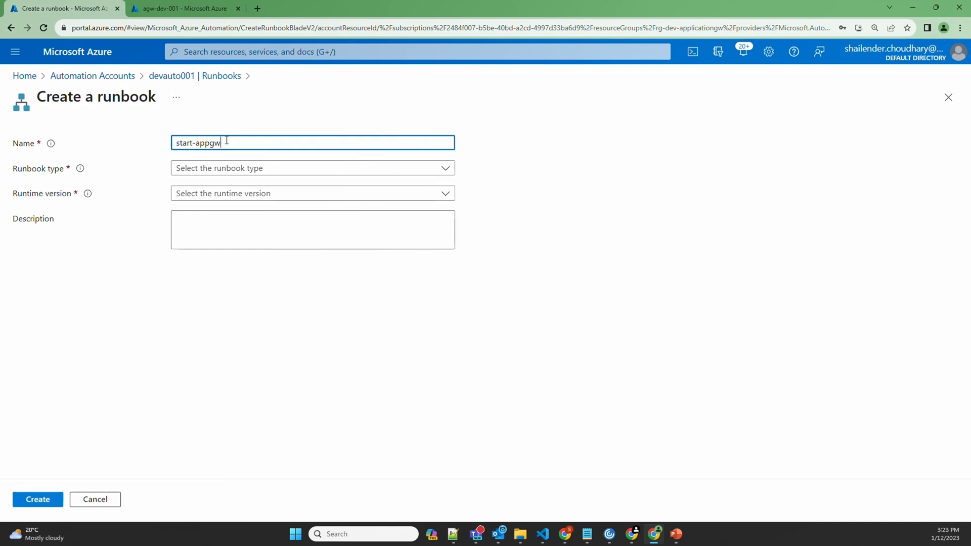
left_click(312, 193)
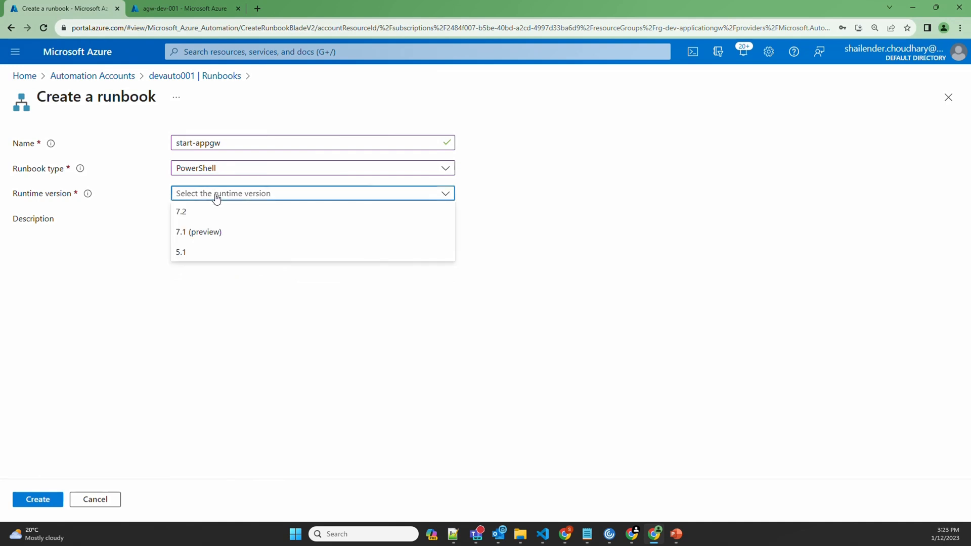
left_click(180, 251)
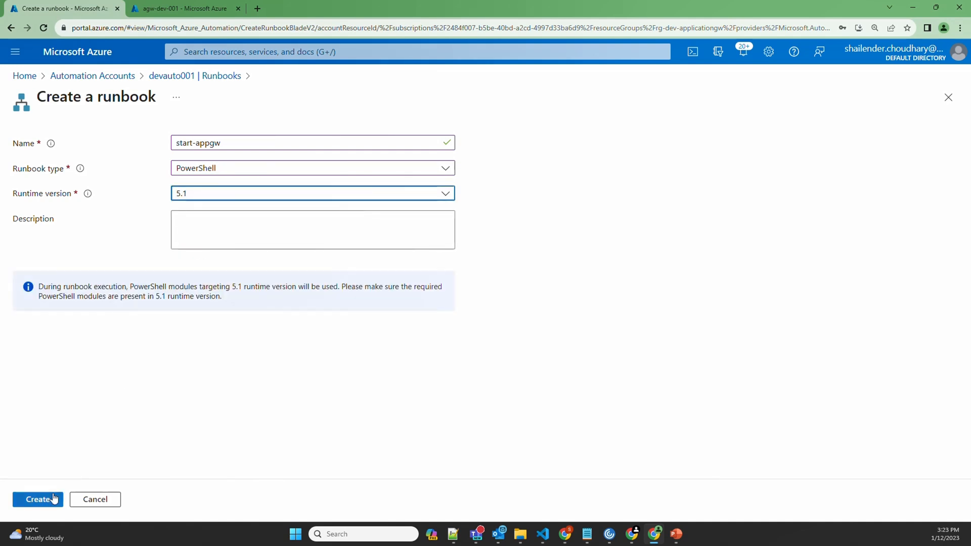
left_click(37, 499)
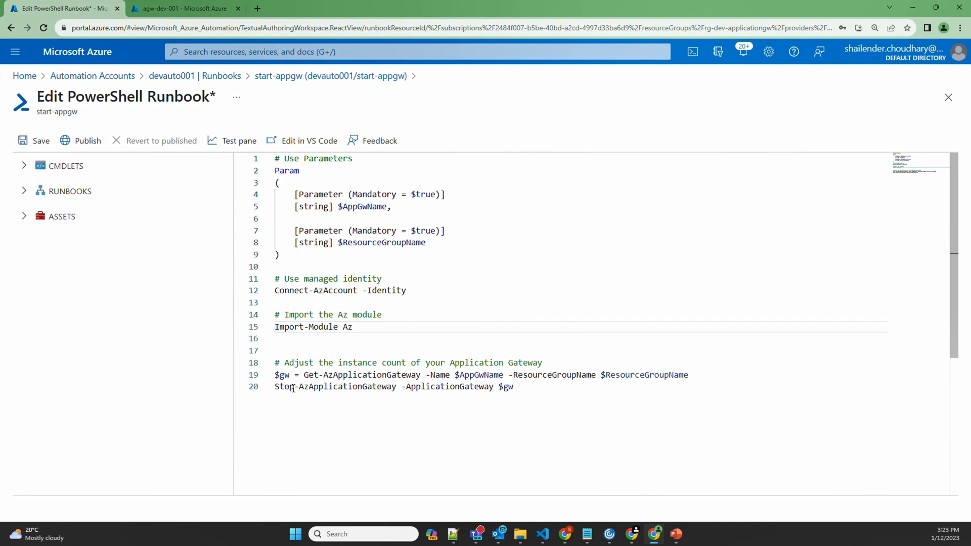
Change the script's Stop-AzApplicationGateway to Start-AzApplicationGateway, then save and publish.
type("Start")
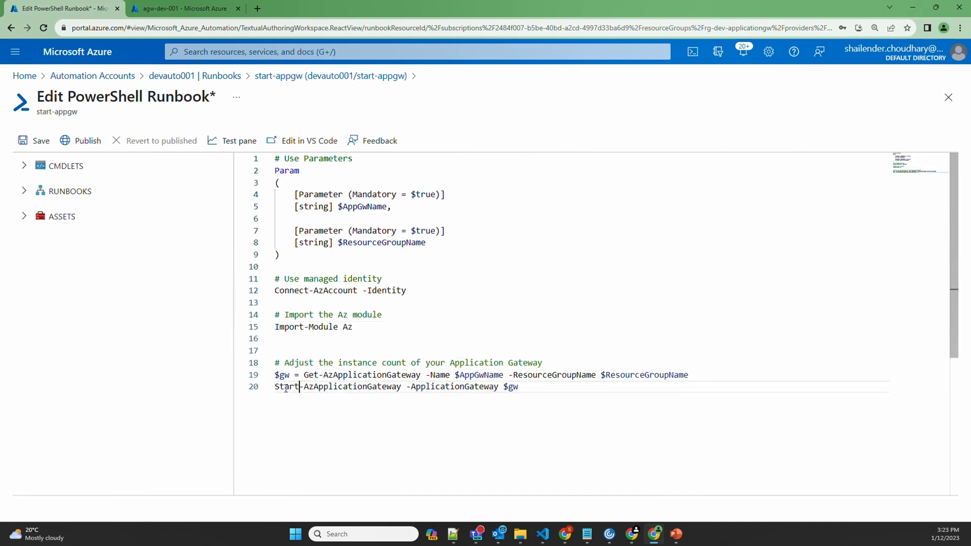
mouse_move(314, 327)
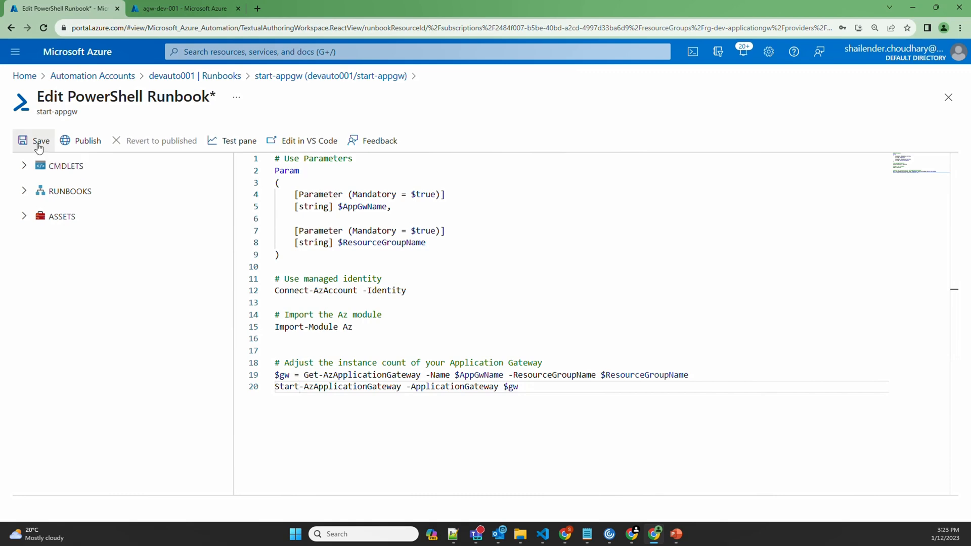
left_click(41, 140)
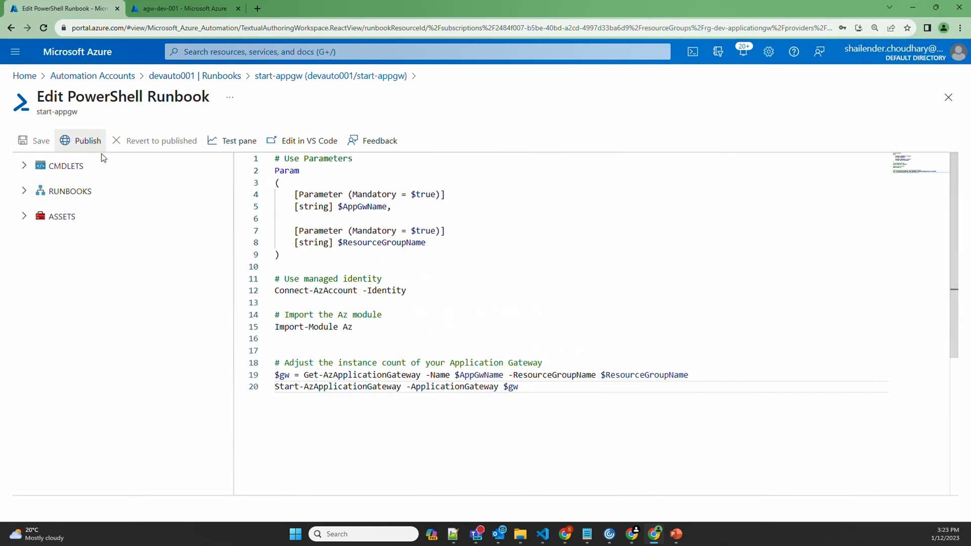
left_click(88, 140)
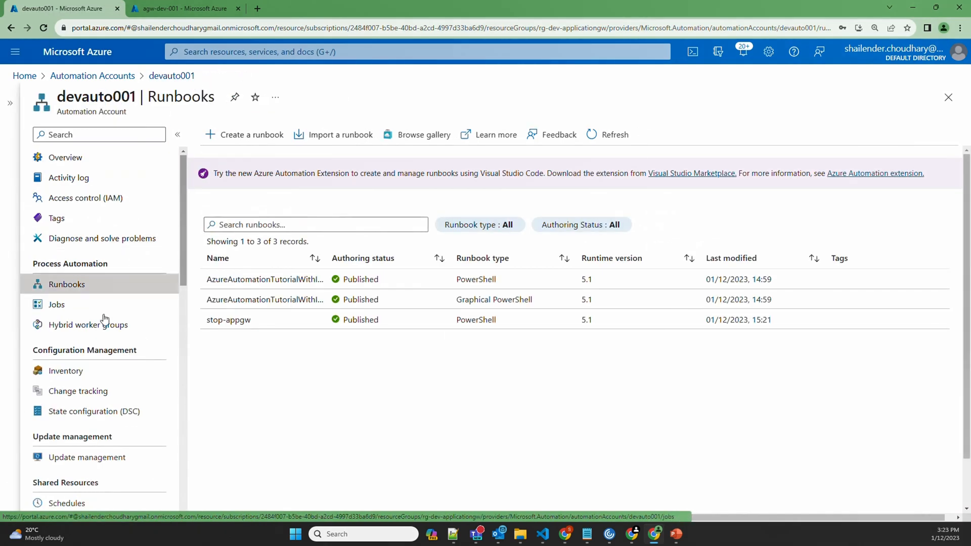
Add a one-time schedule named start-appgw for 4 December 2023 at 08:00.
left_click(66, 503)
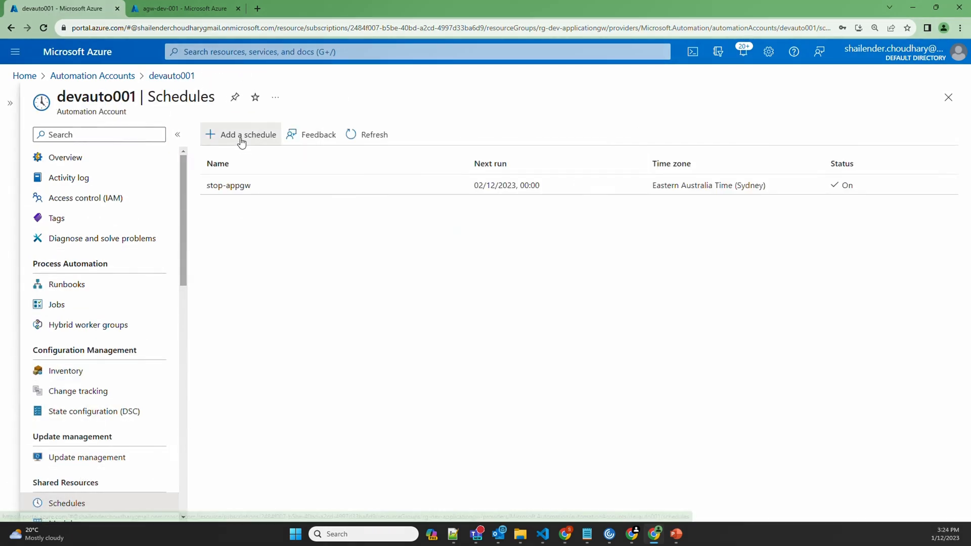
left_click(246, 134)
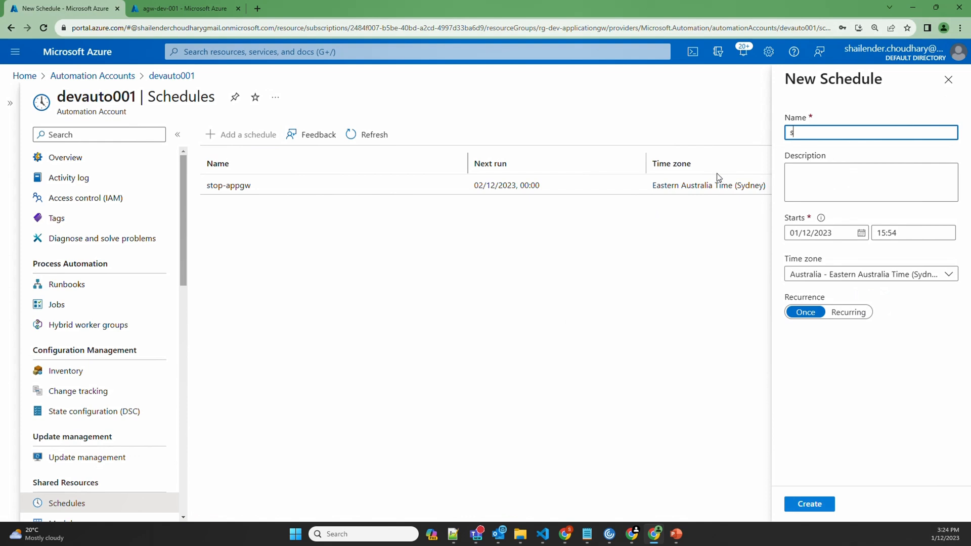
type("tart-app")
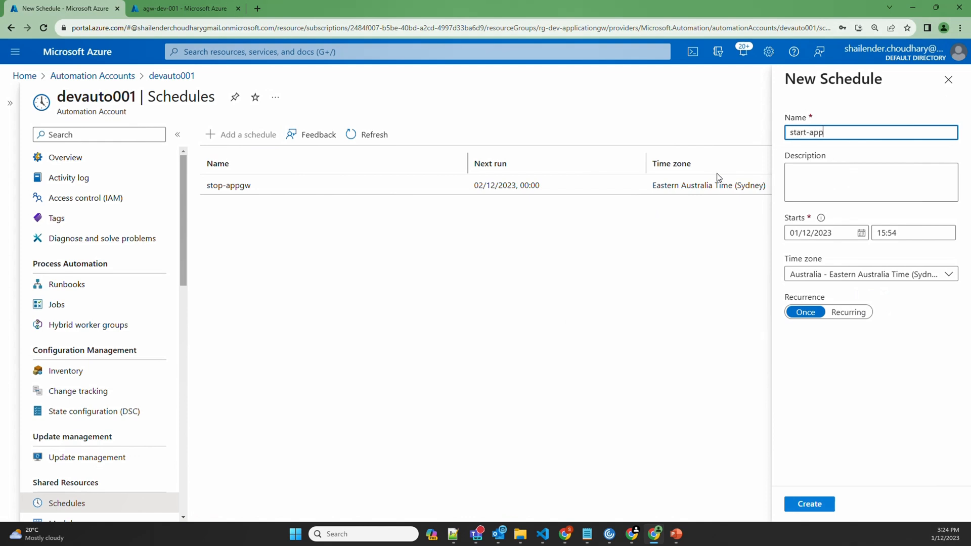
type("gw")
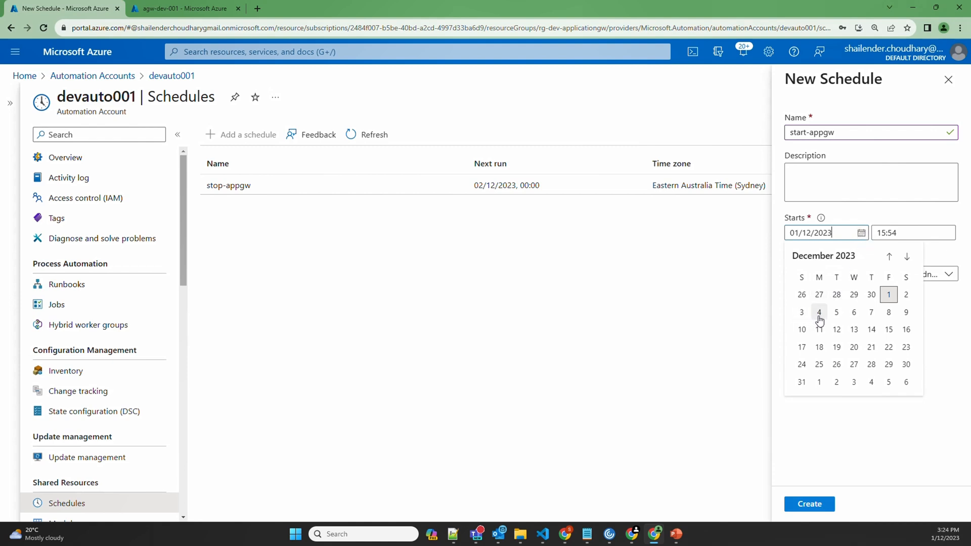
left_click(819, 313)
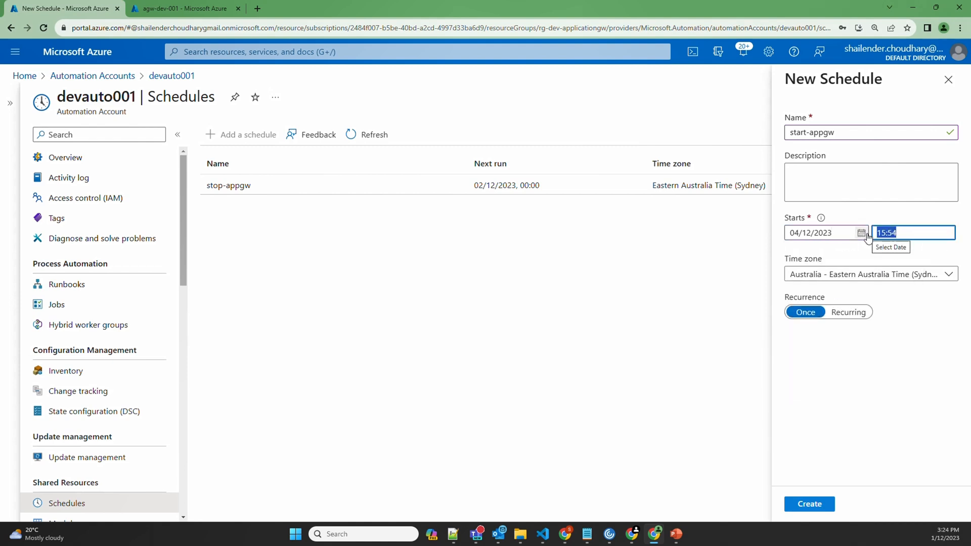
type("08:00")
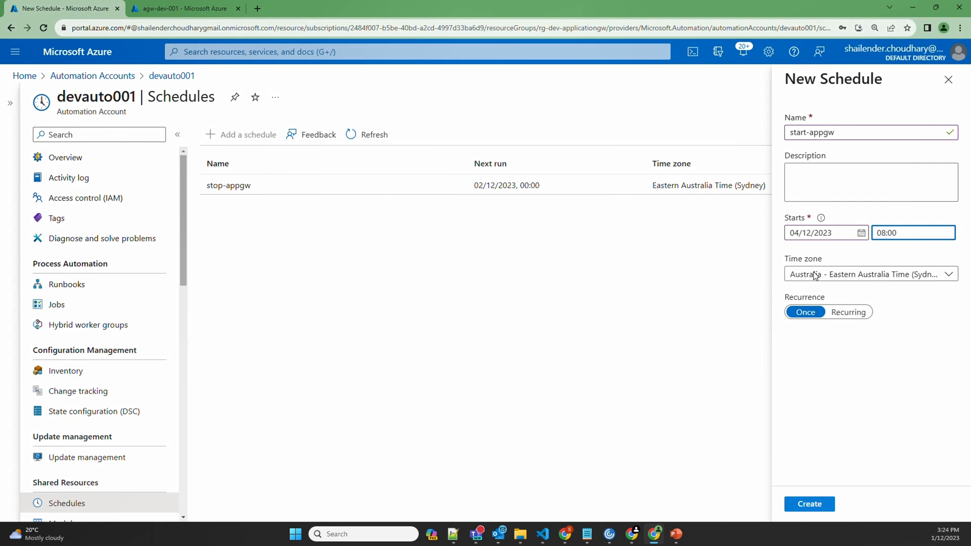
left_click(809, 504)
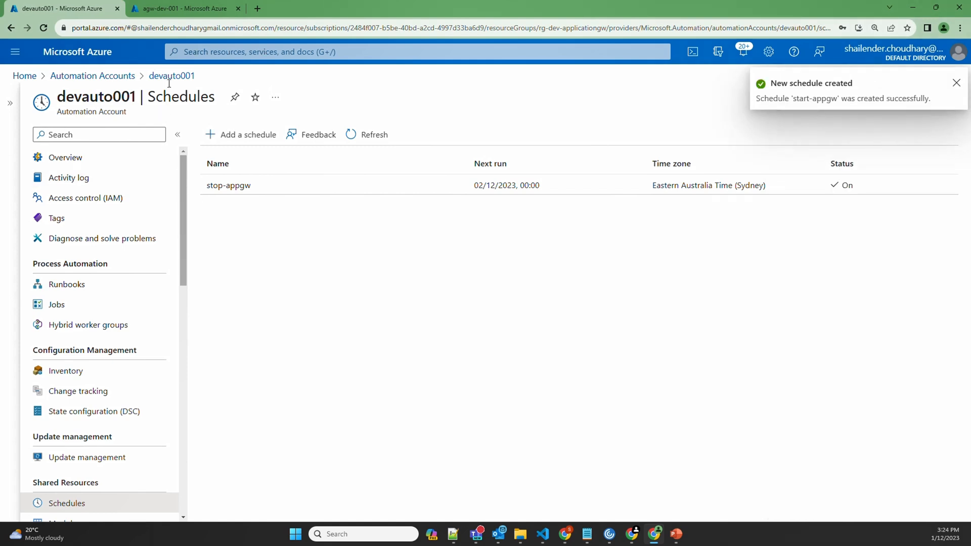
Open the start-appgw runbook and choose the start-appgw schedule to link.
left_click(67, 284)
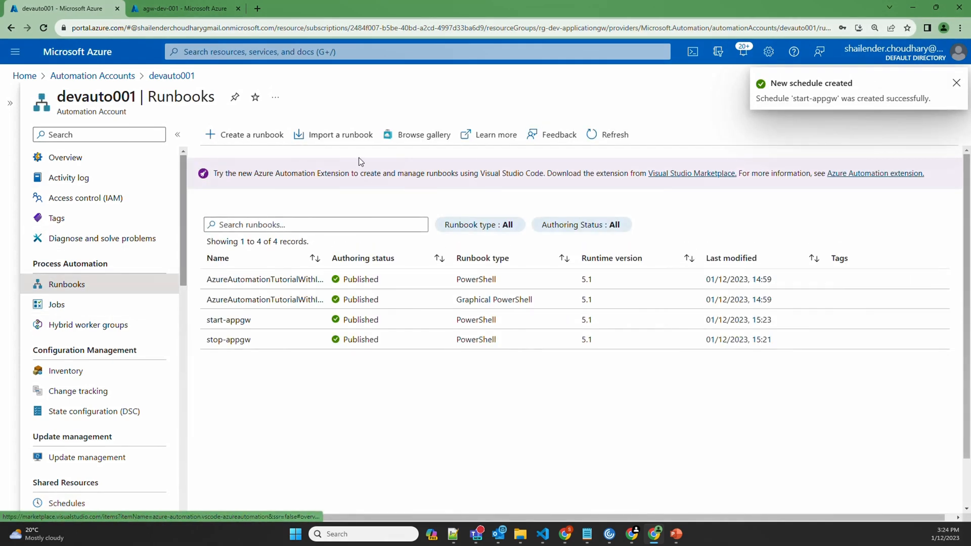
left_click(228, 339)
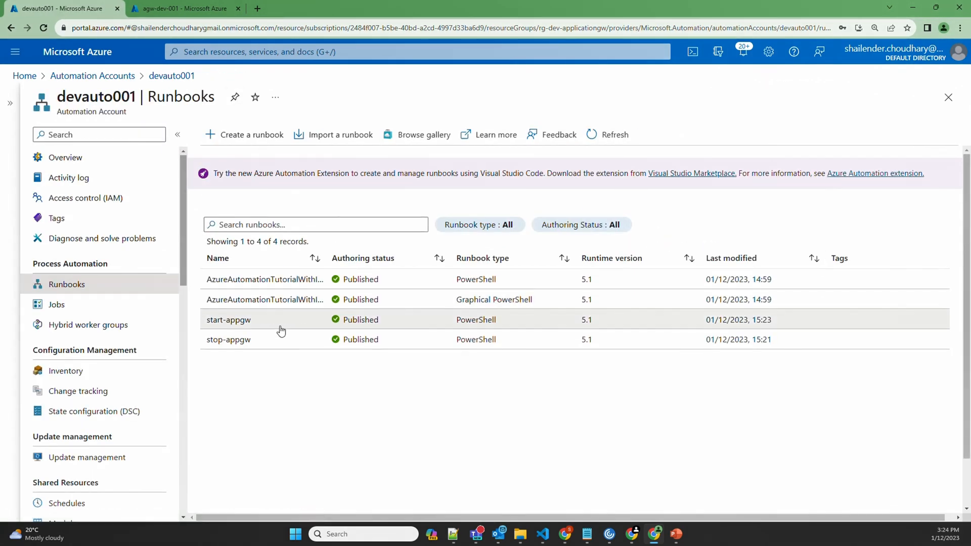
left_click(229, 319)
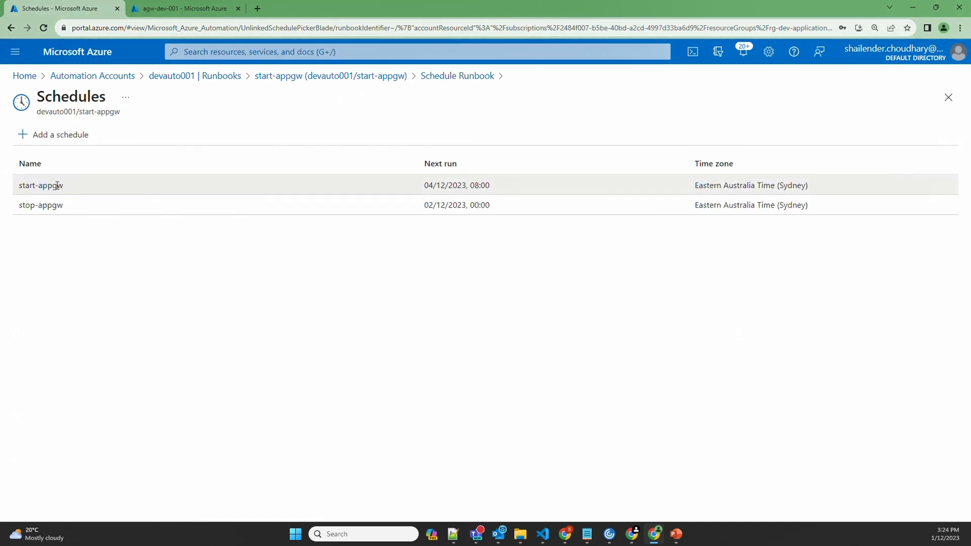
left_click(41, 185)
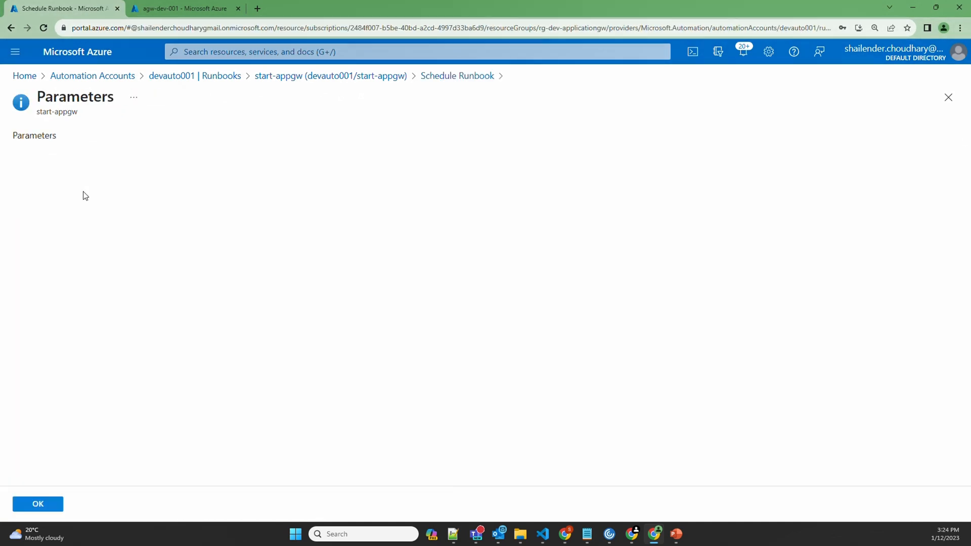